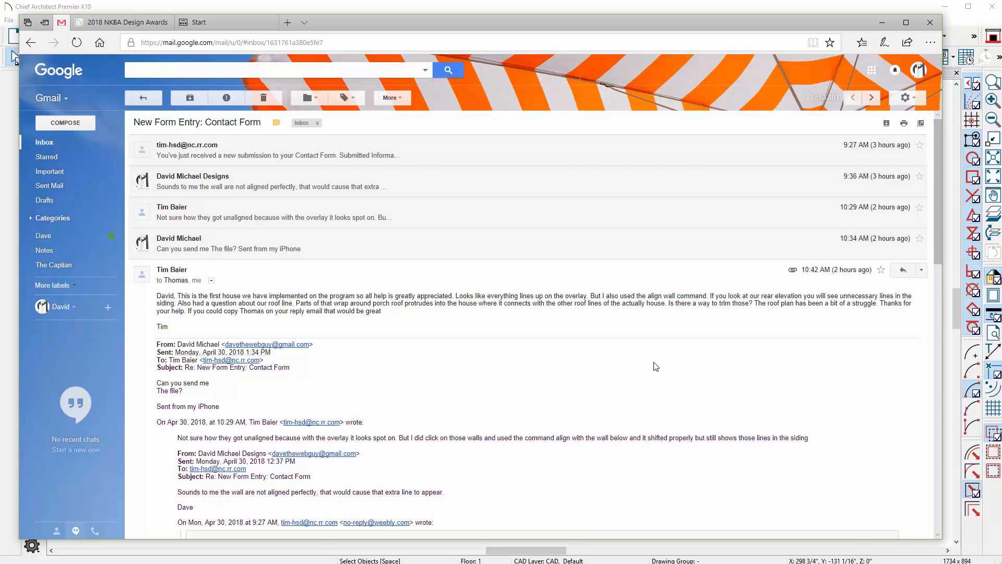
mouse_move(441, 349)
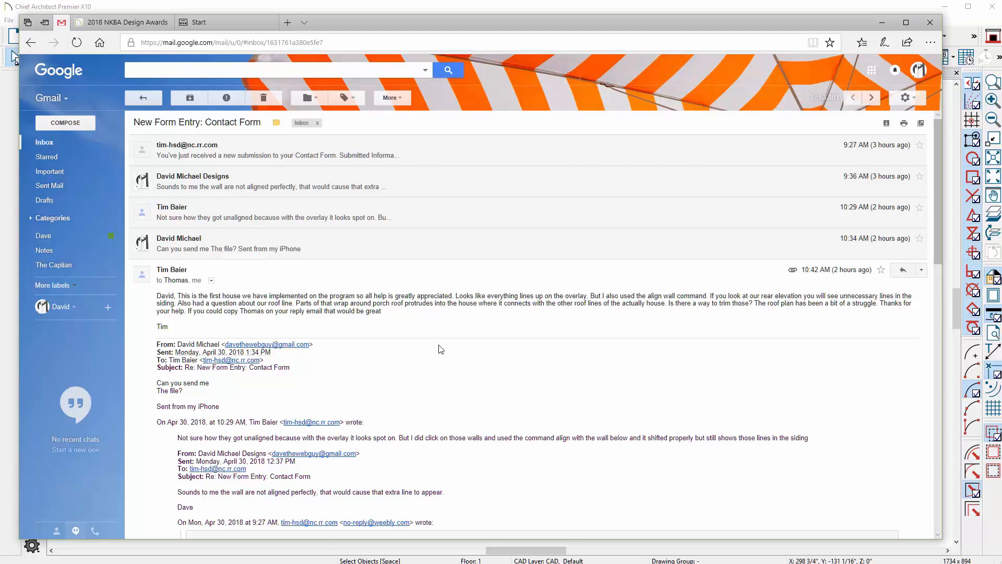
mouse_move(599, 319)
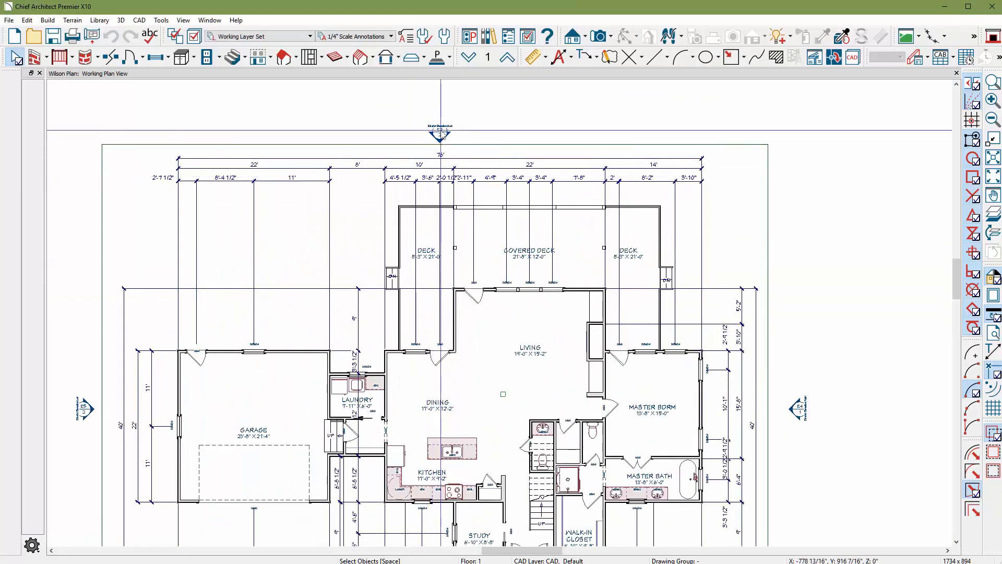
Open the Wilson plan's back exterior elevation and zoom in on the siding near the roof
click(440, 132)
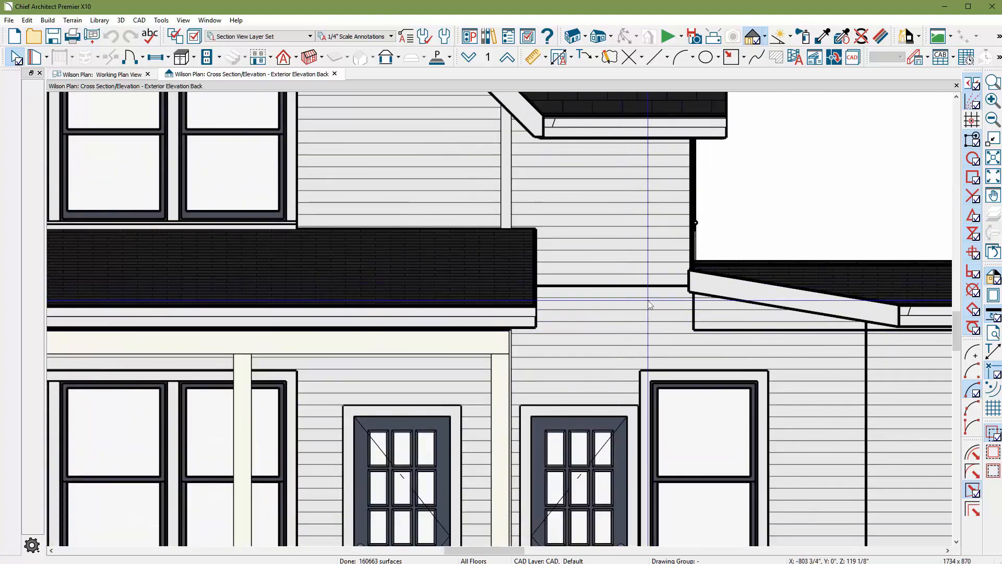
scroll(down, 3)
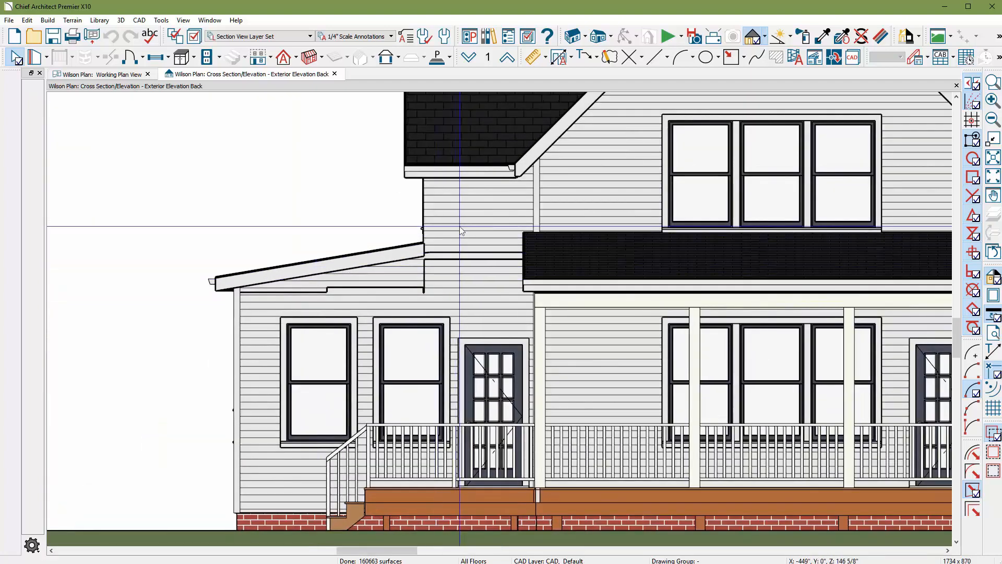
mouse_move(476, 212)
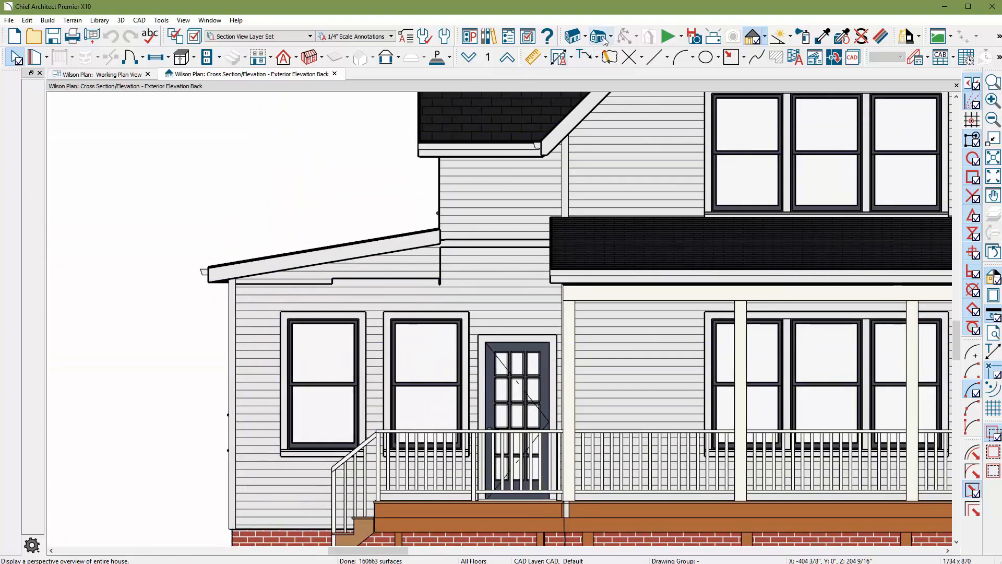
Open a full orthographic 3D overview and select the wall under the low porch roof
click(600, 37)
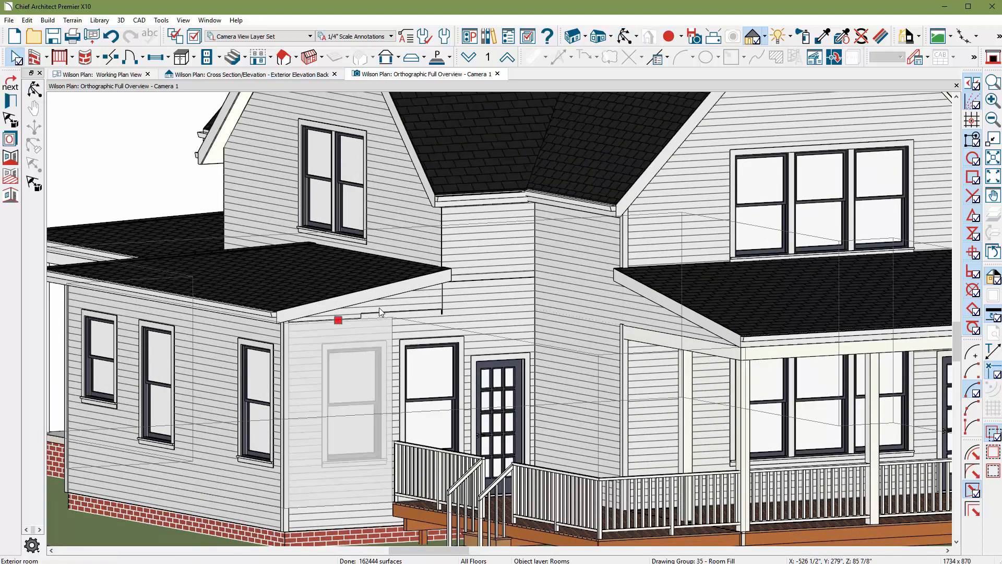
mouse_move(374, 329)
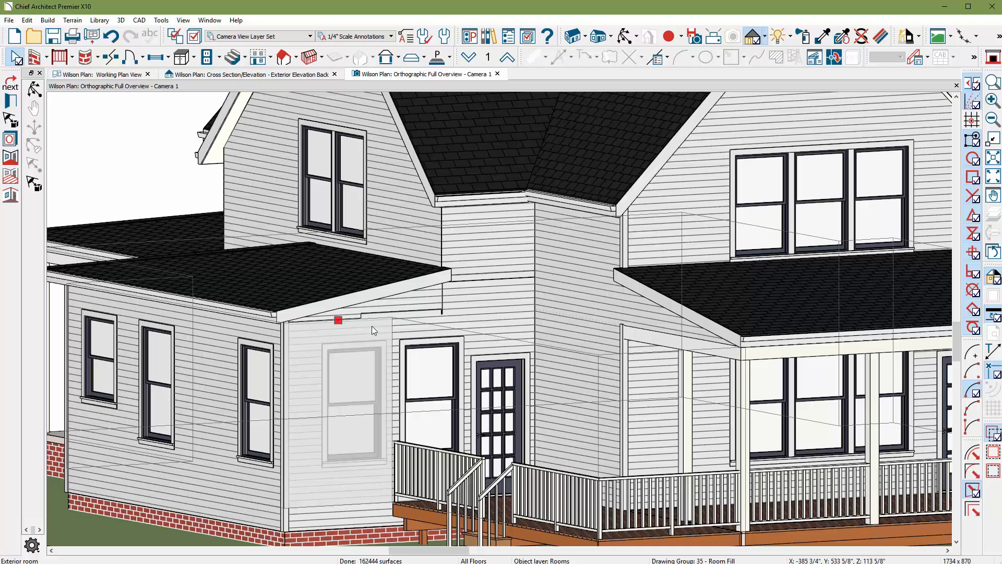
mouse_move(347, 341)
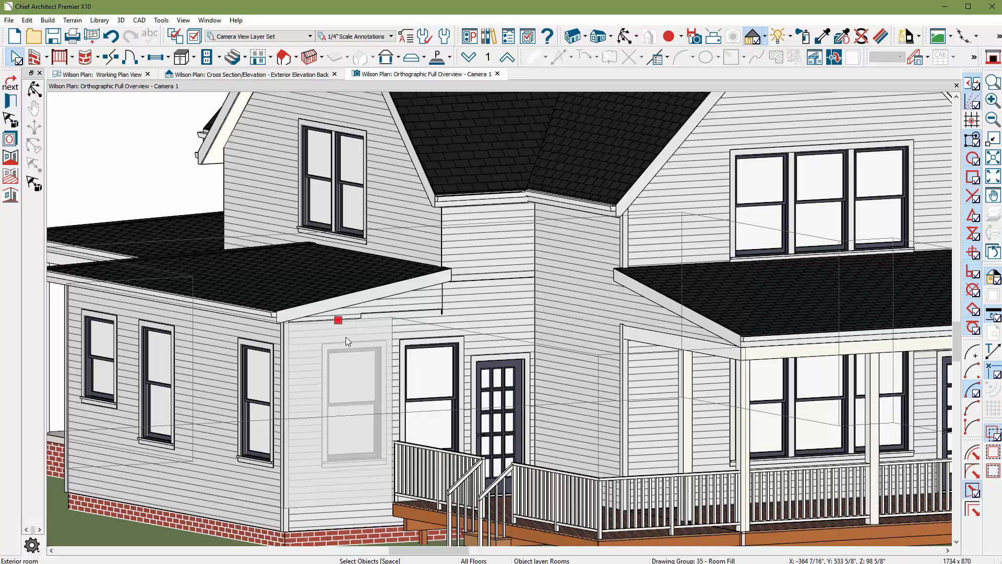
click(338, 319)
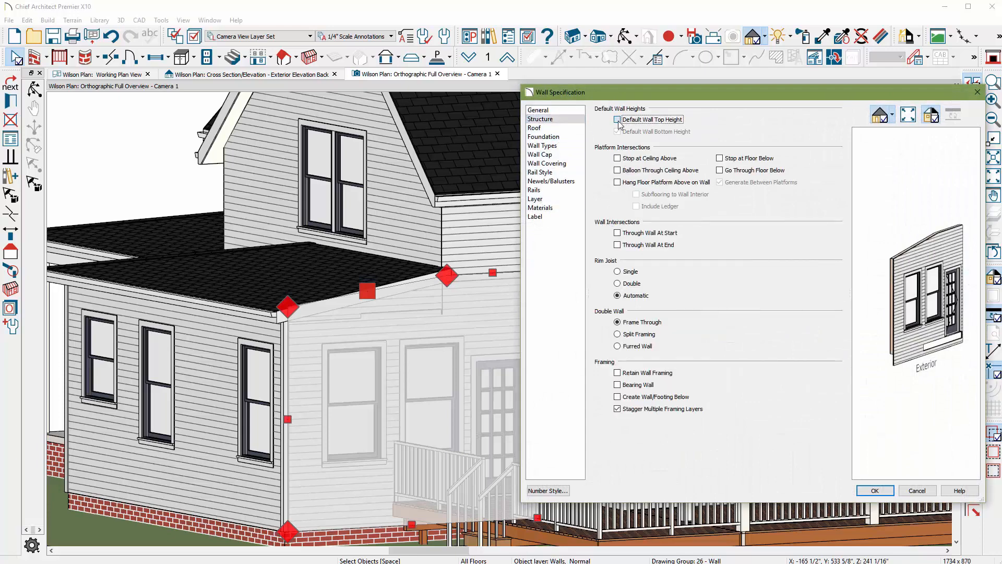
Set the wall under the porch roof to use the default top height
click(617, 119)
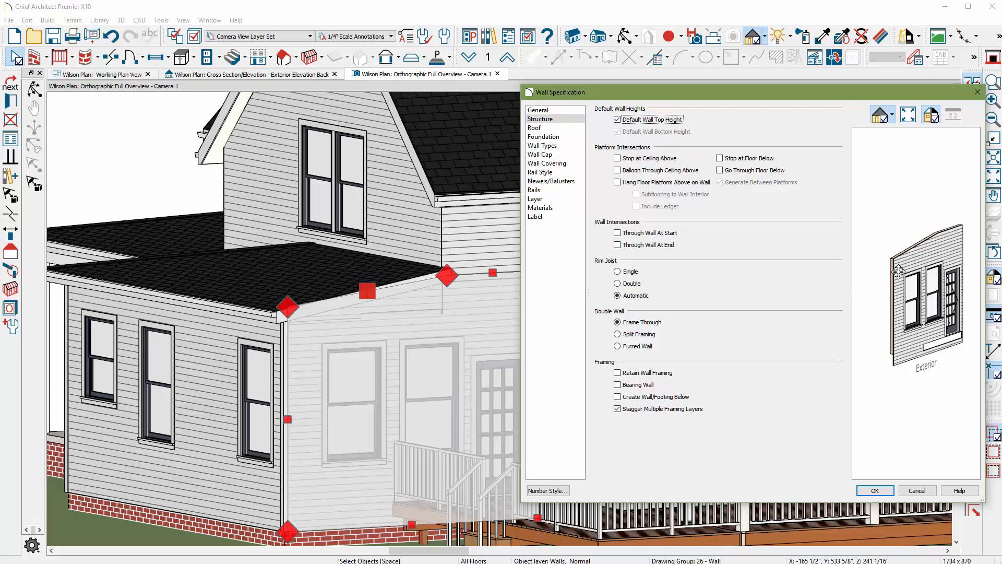
mouse_move(912, 472)
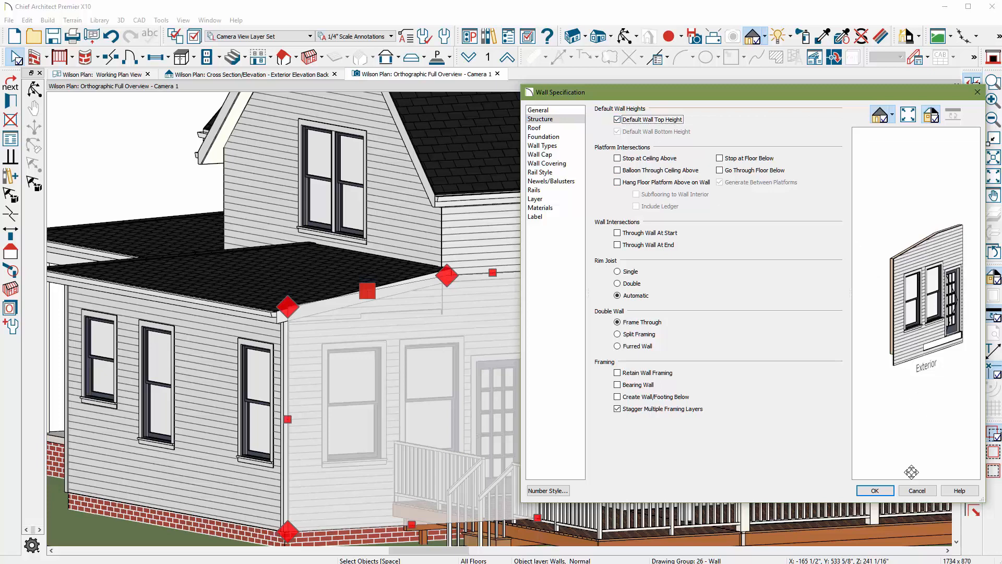
click(874, 491)
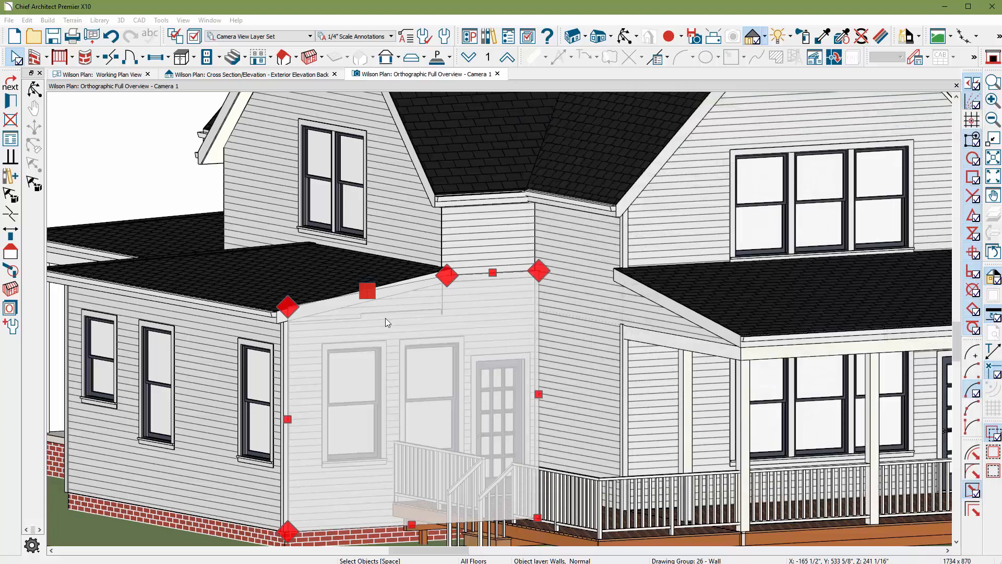
drag(366, 291, 344, 319)
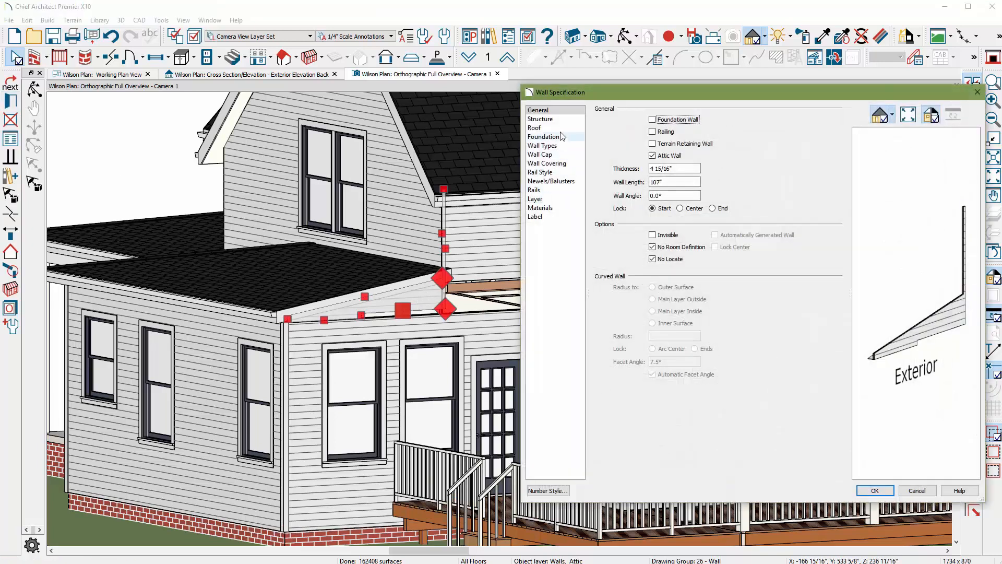
Set the attic wall and the upper wall to use the default bottom height
click(540, 119)
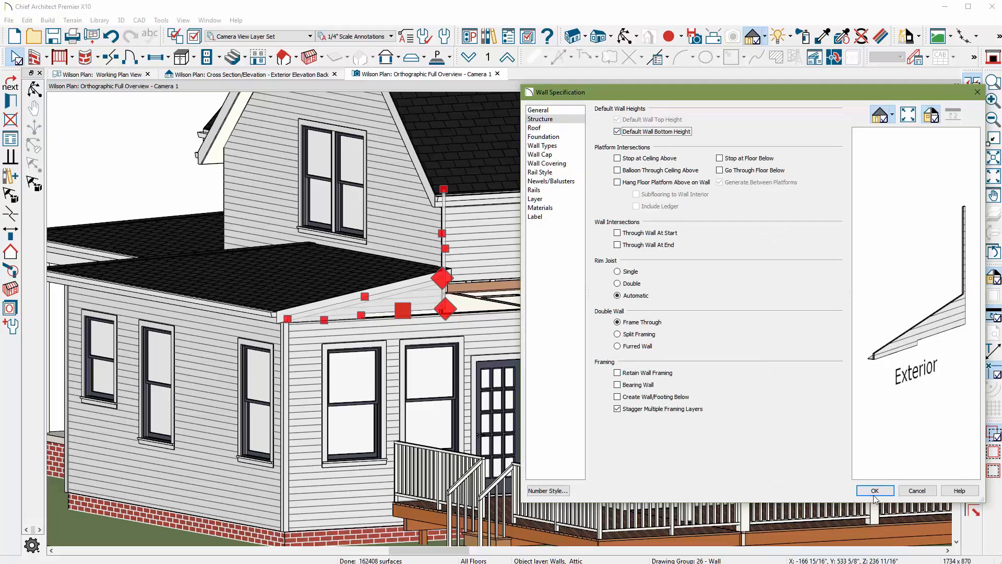
click(873, 491)
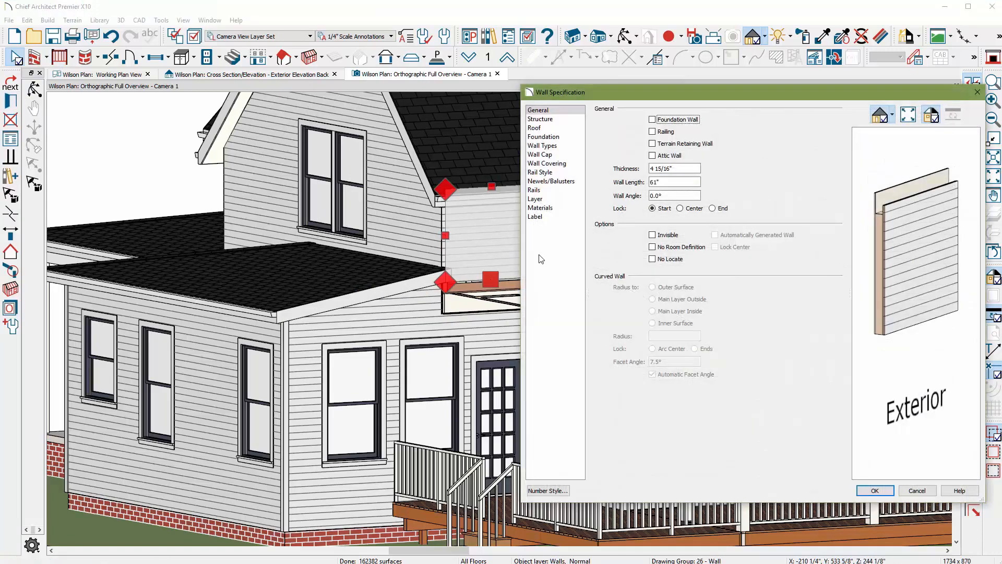
click(540, 119)
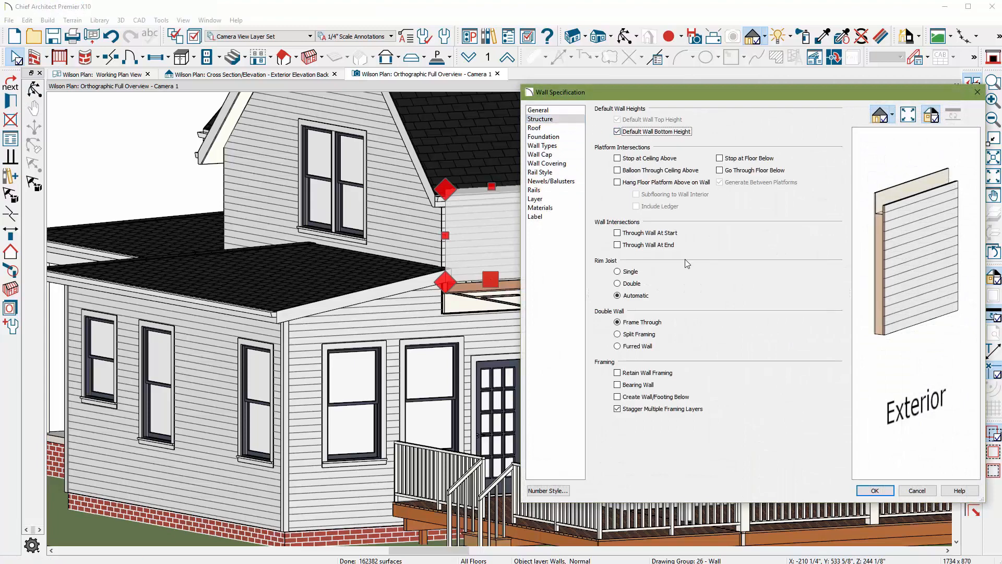
click(874, 490)
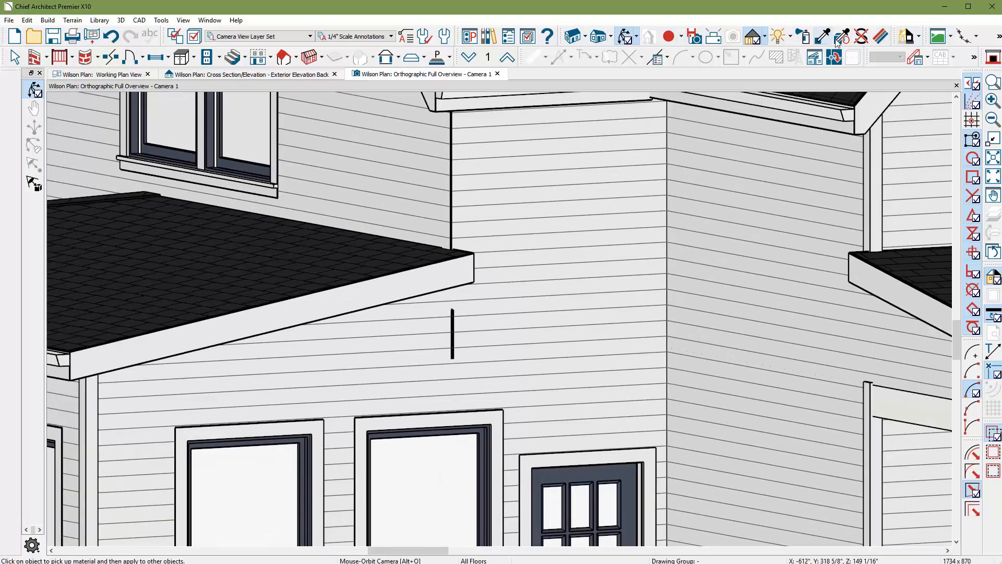
mouse_move(862, 37)
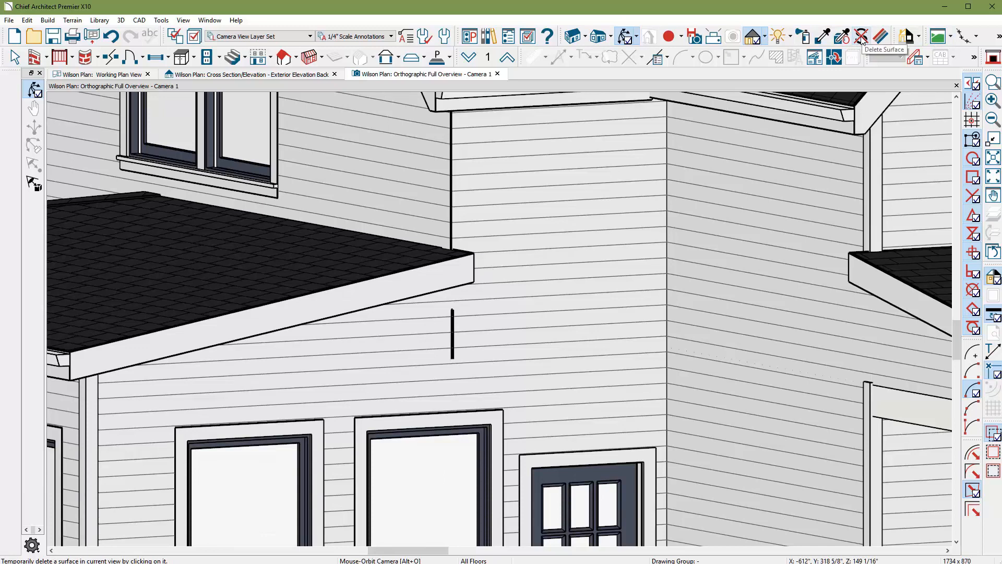
Temporarily delete the wall surface above the lower roof to expose the framing behind the seam
click(578, 262)
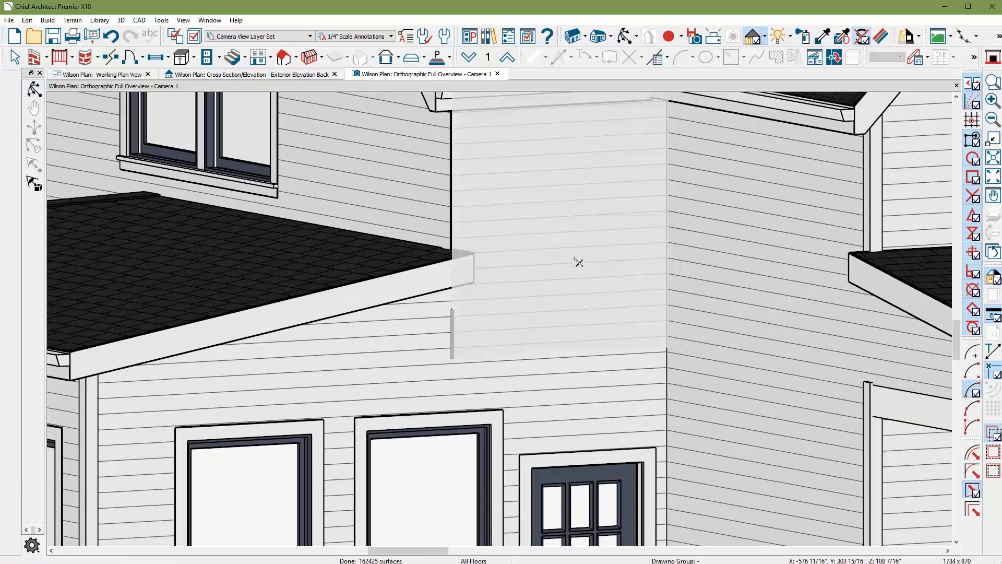
mouse_move(549, 256)
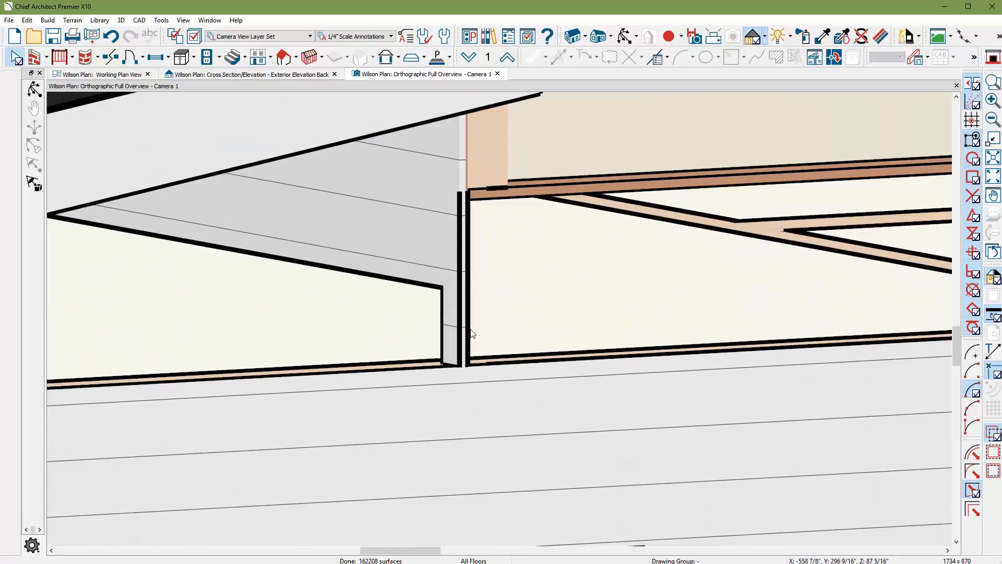
mouse_move(472, 203)
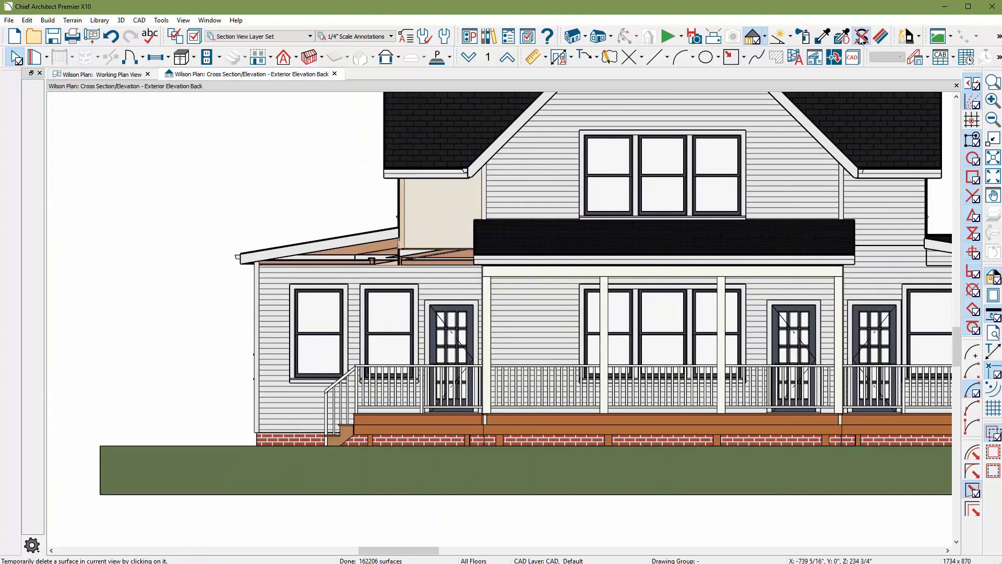
Restore the removed surfaces and return to the back exterior elevation
click(438, 211)
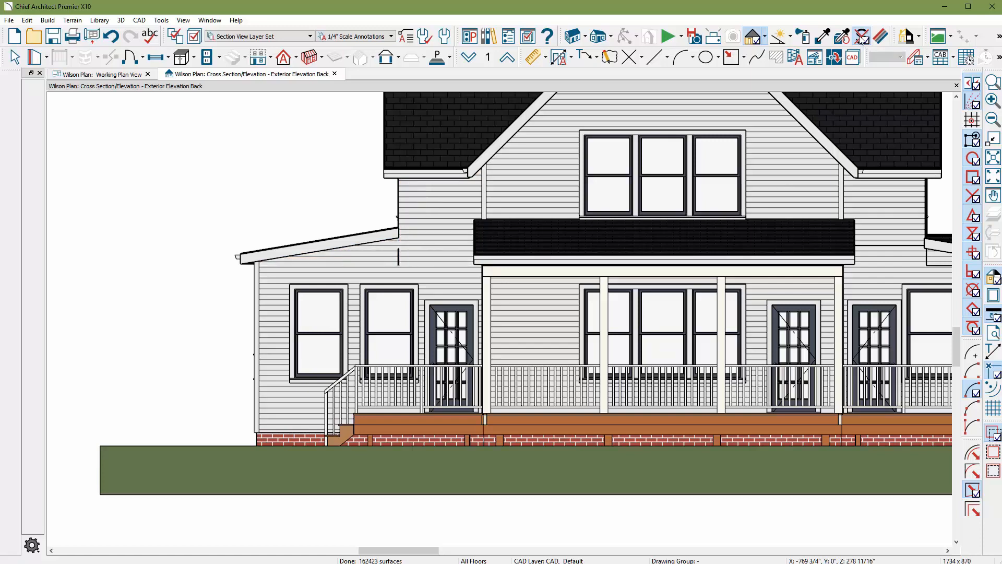
click(96, 74)
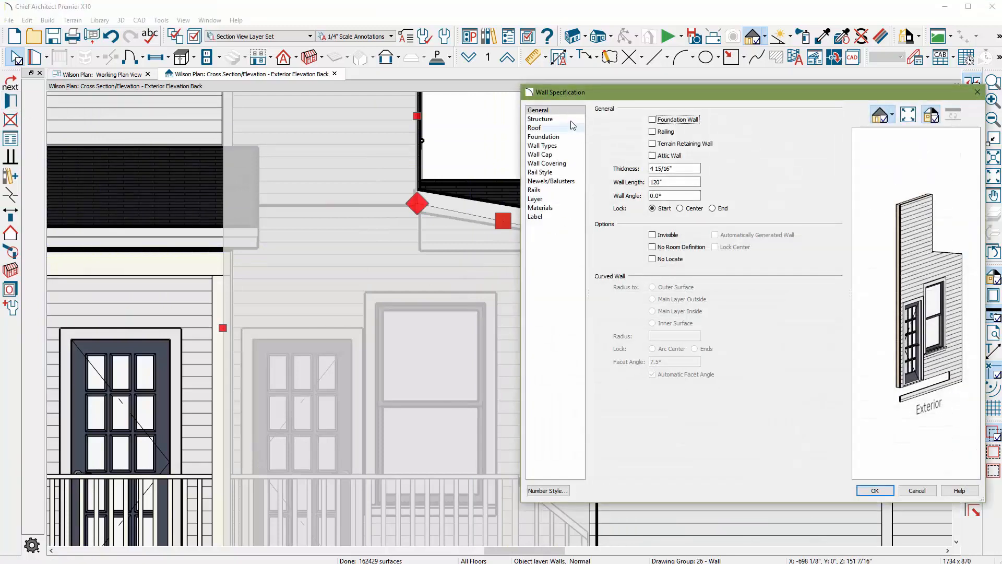
Set the two walls beside the lower roof to the default top and bottom heights
click(541, 119)
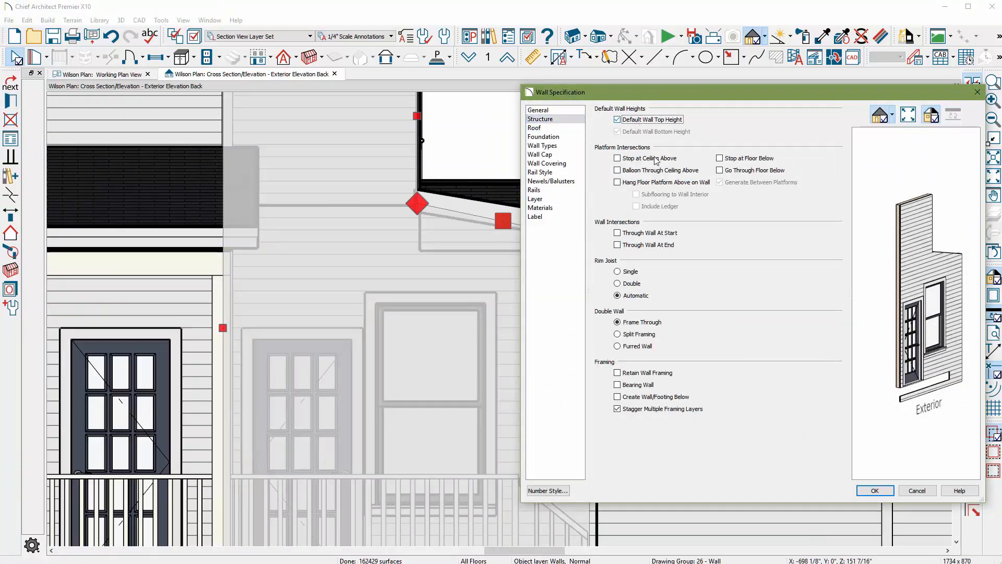
click(874, 490)
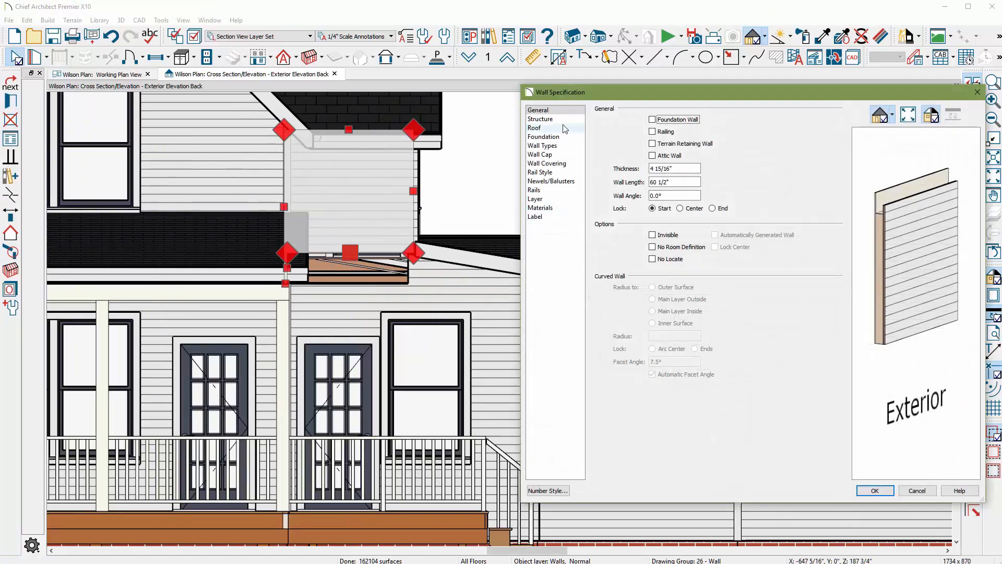
click(540, 119)
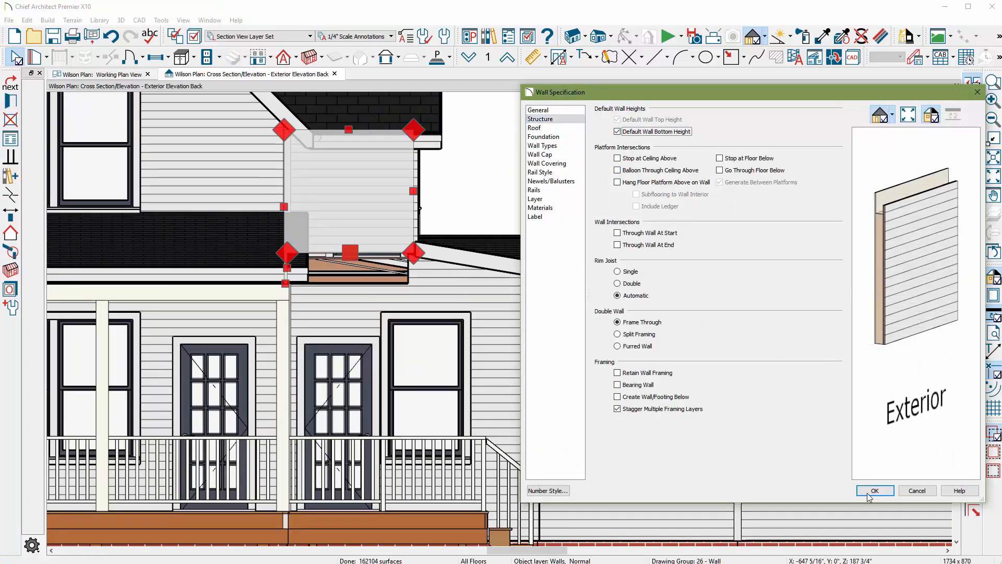
click(874, 490)
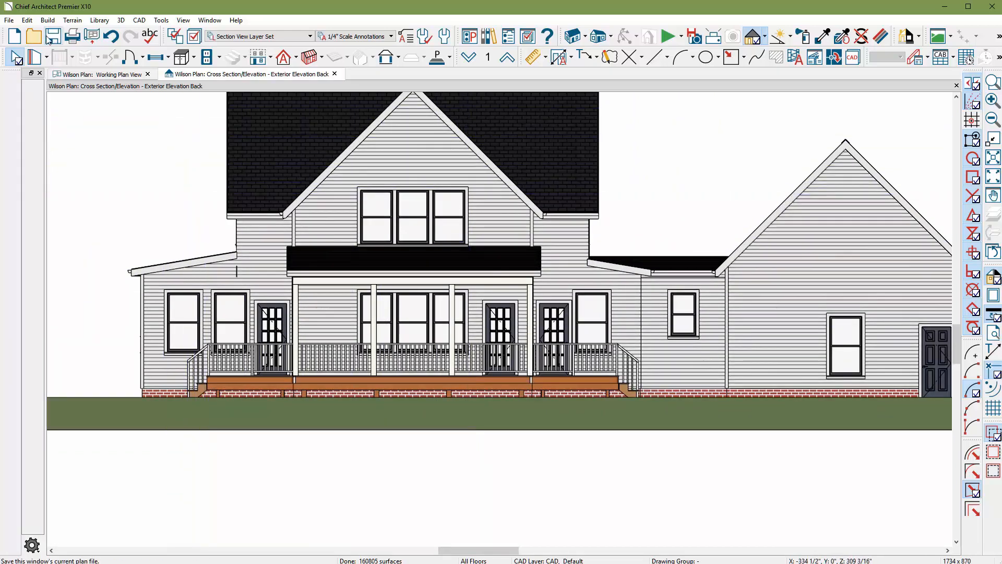
Create a new blank layout from the File menu and return to the rear elevation view
click(9, 20)
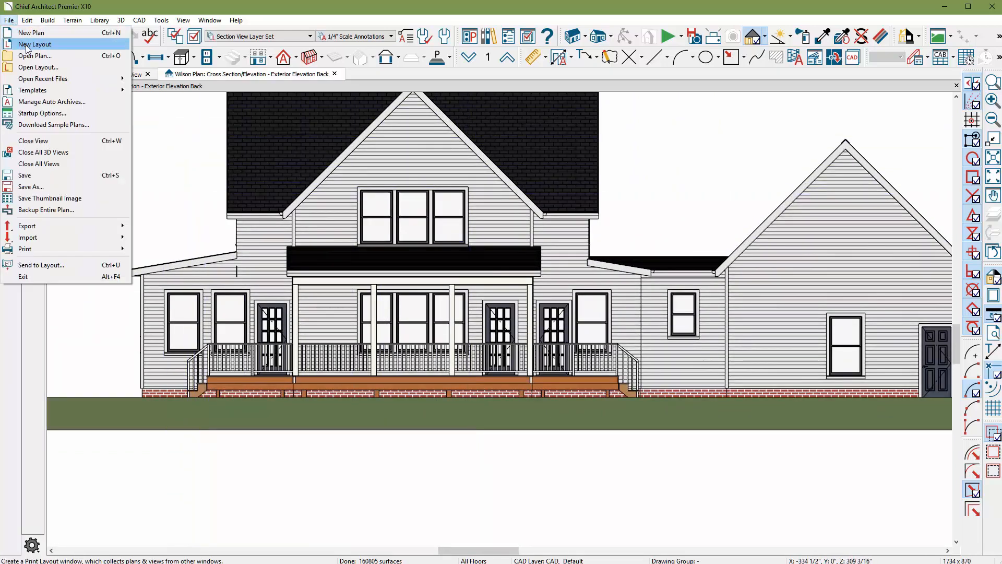
click(34, 43)
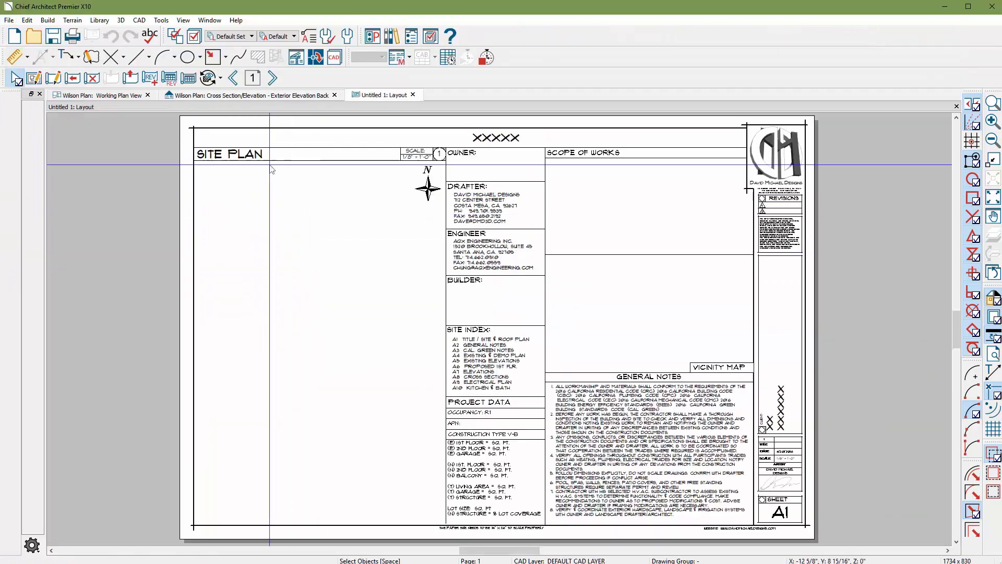
click(272, 78)
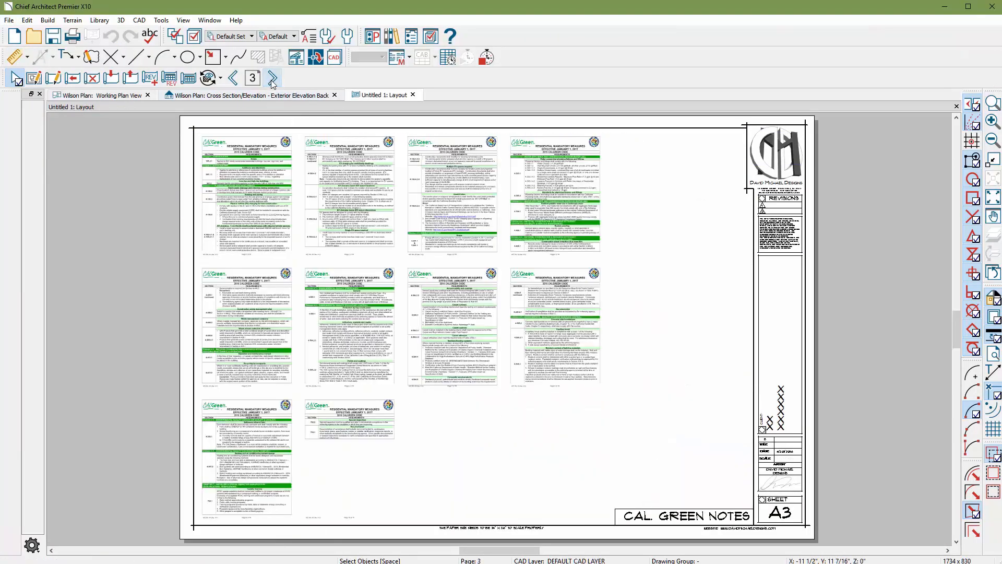
click(271, 77)
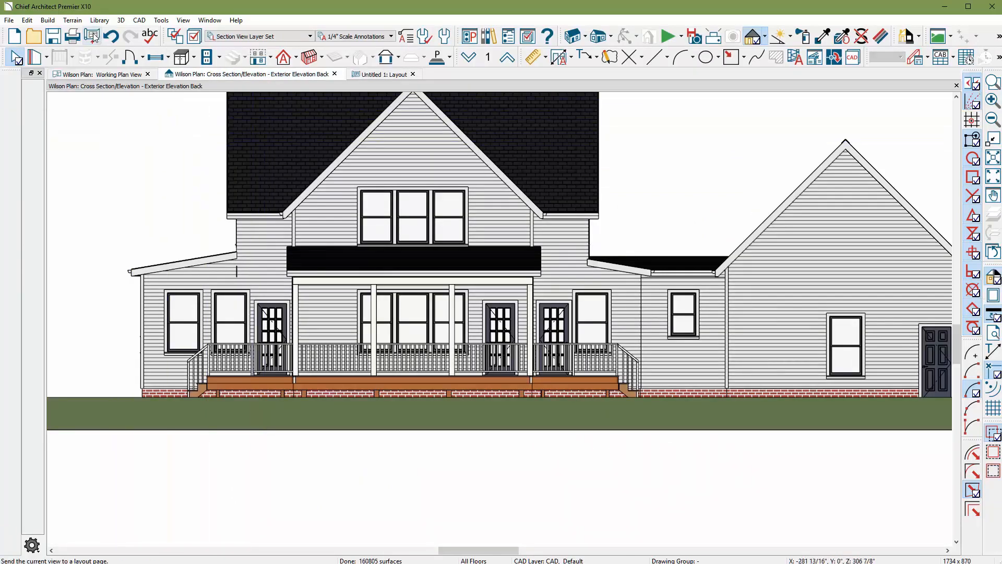
Send the rear elevation view to a page of the new Wilson layout
click(92, 37)
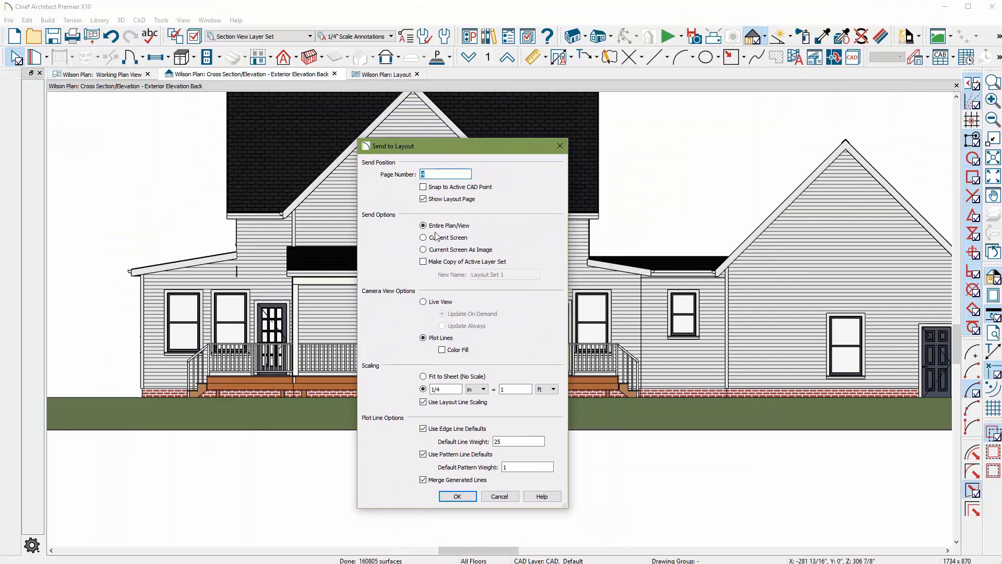
click(457, 496)
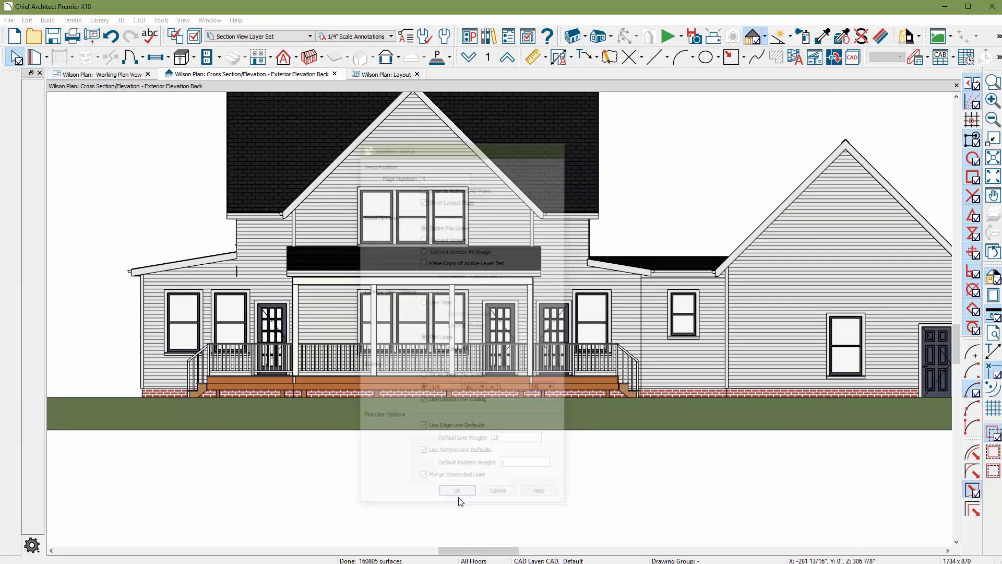
click(456, 490)
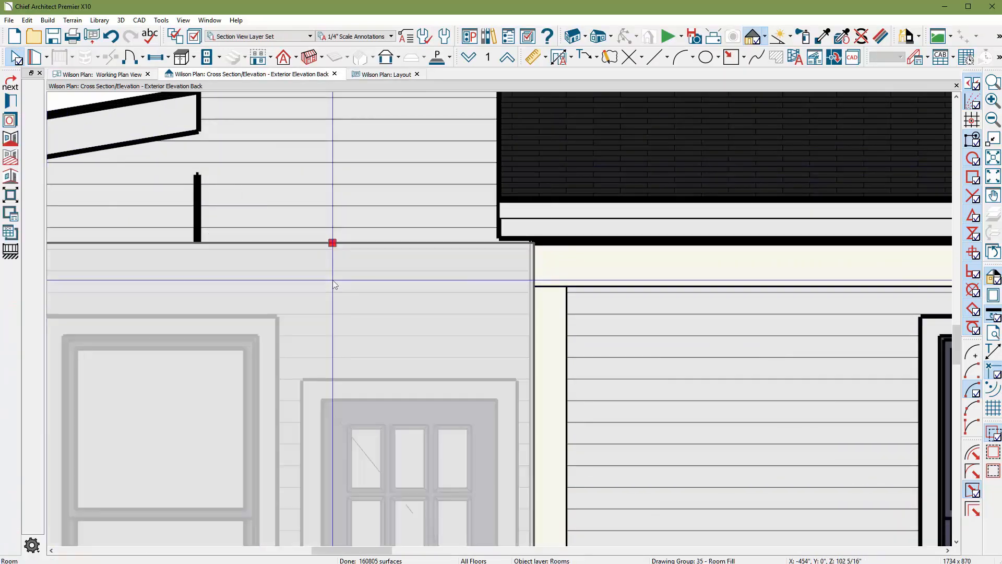
click(332, 242)
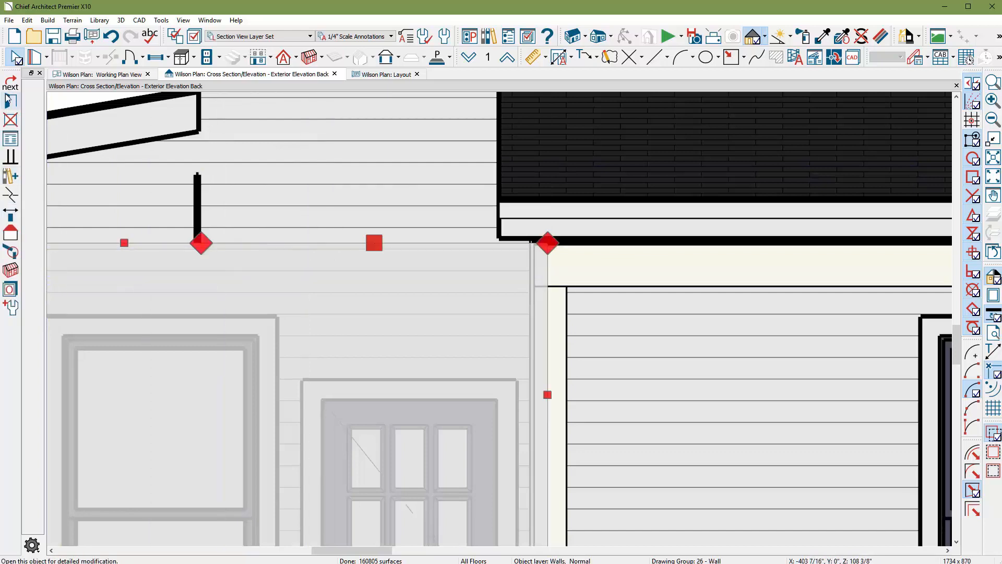
double_click(547, 244)
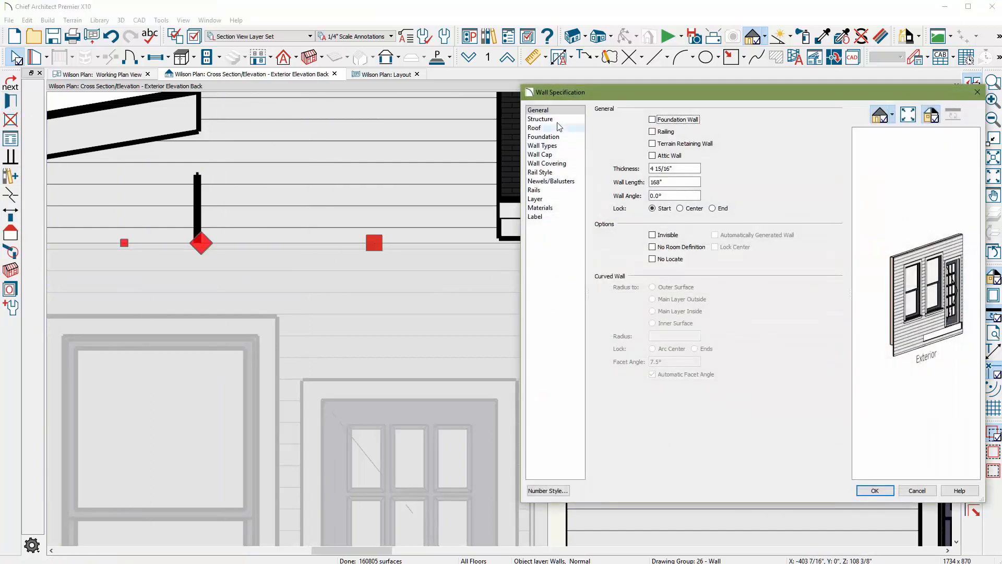
click(539, 119)
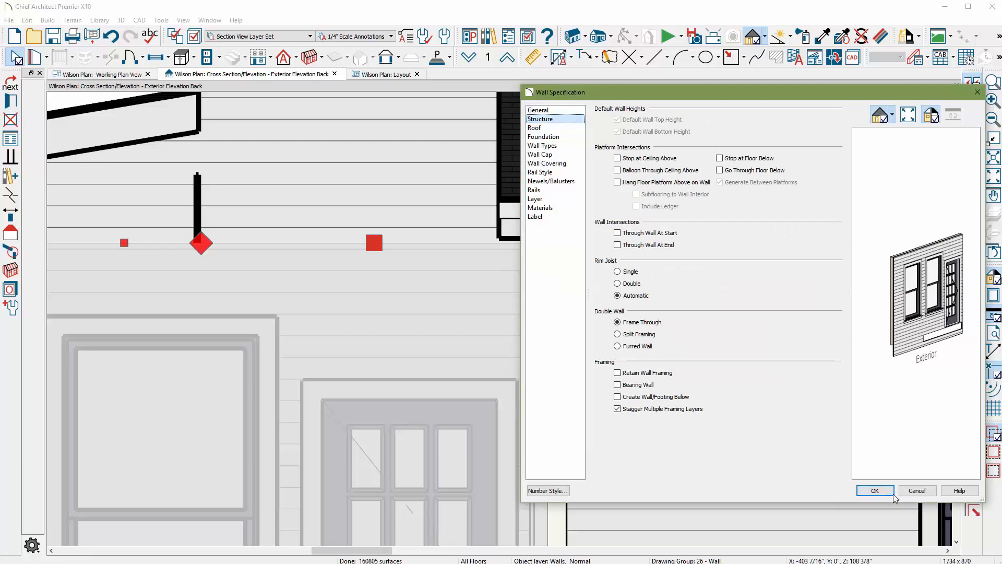
click(874, 491)
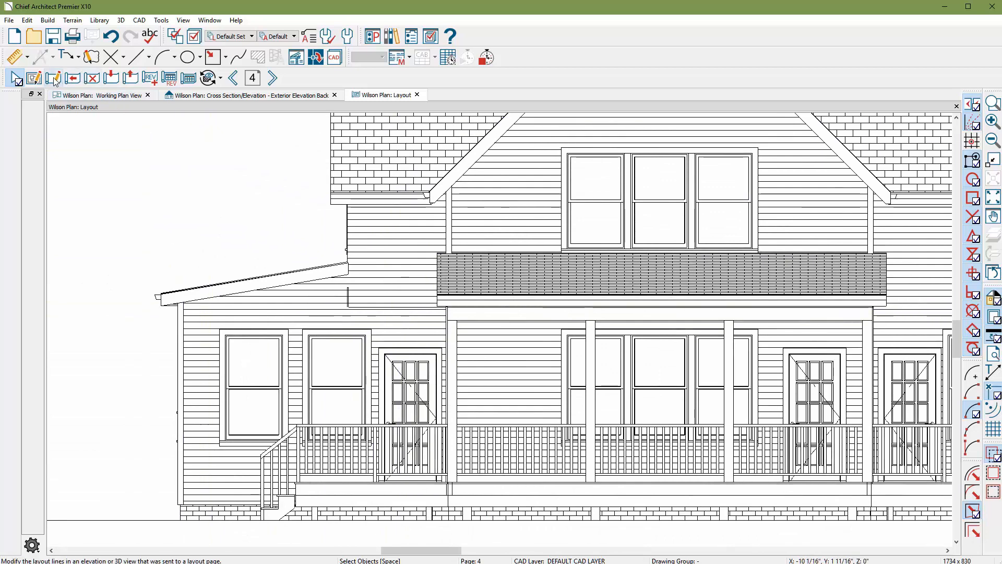
mouse_move(54, 77)
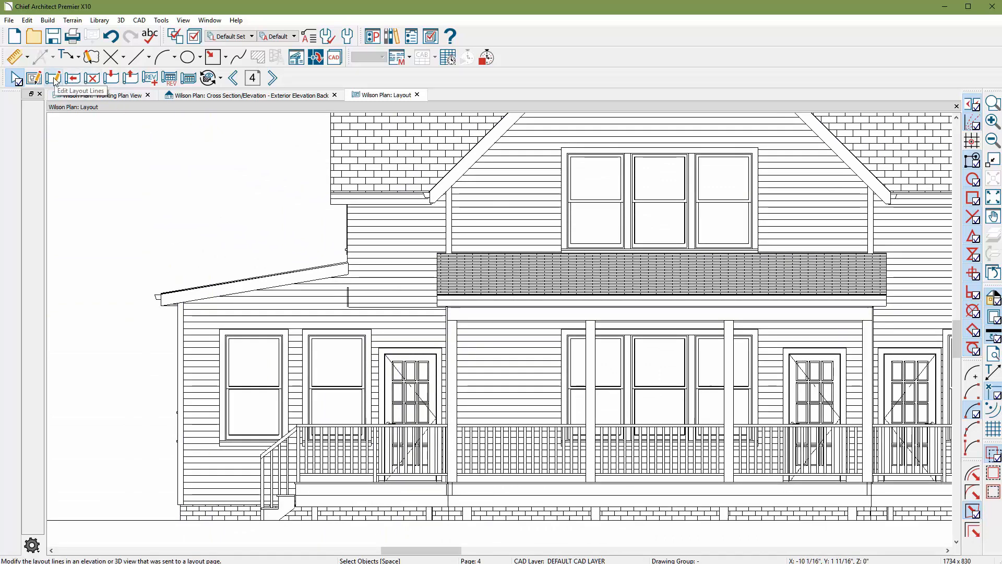
Switch to Edit Layout Lines on page 4 to remove stray lines from the rear elevation
click(54, 77)
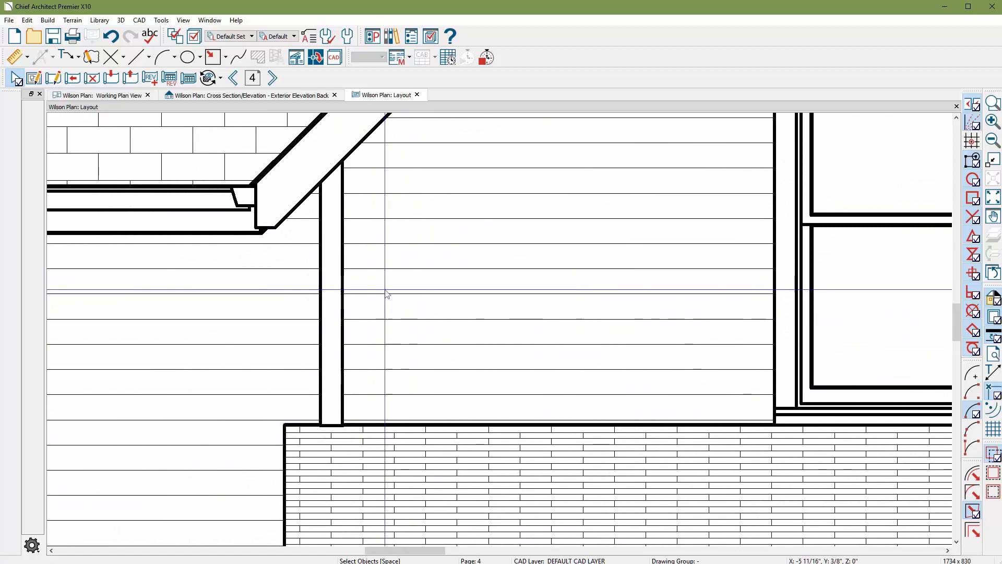
mouse_move(434, 303)
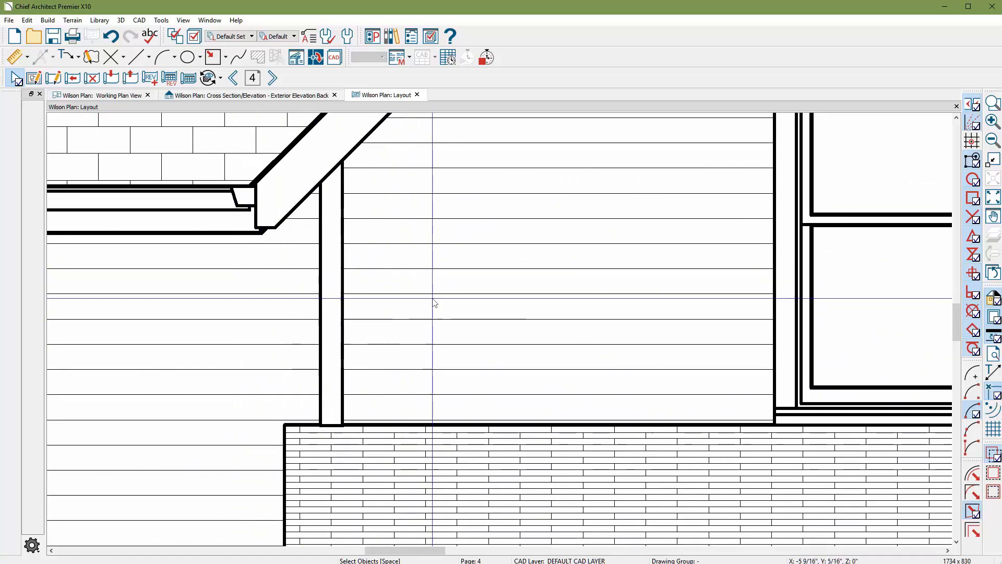
mouse_move(467, 301)
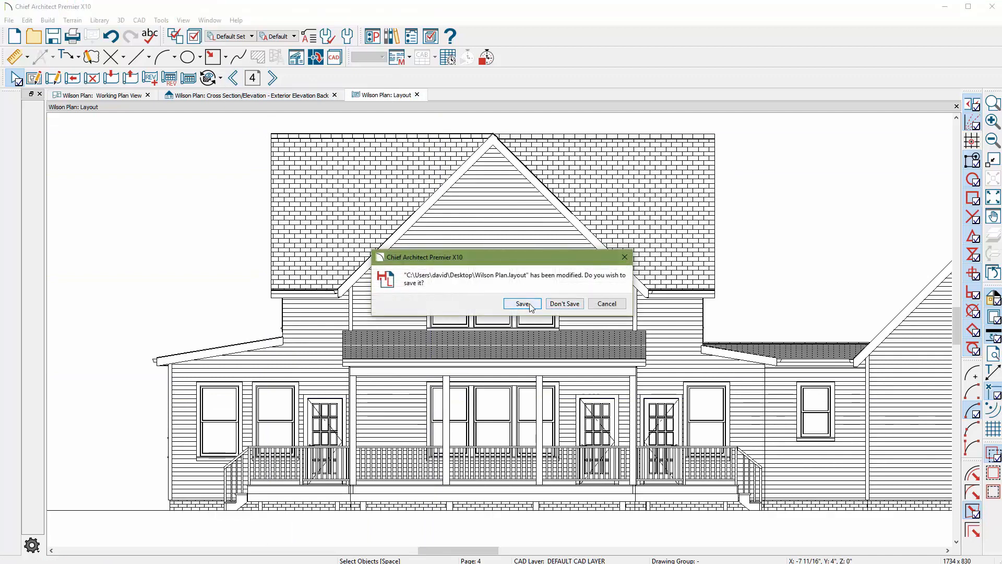
Save and close the layout and elevation, then open a perspective full overview of the house
click(563, 302)
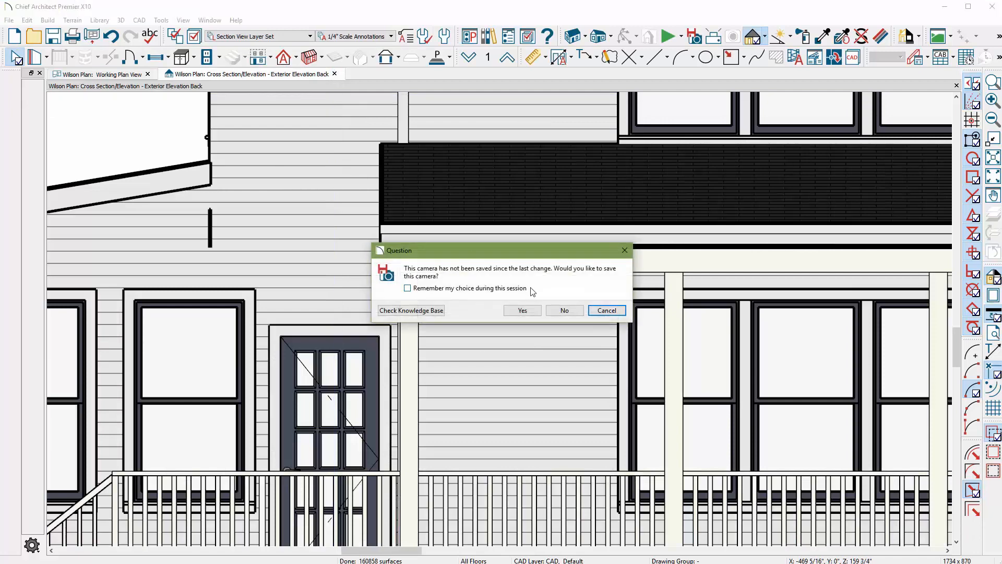
click(563, 310)
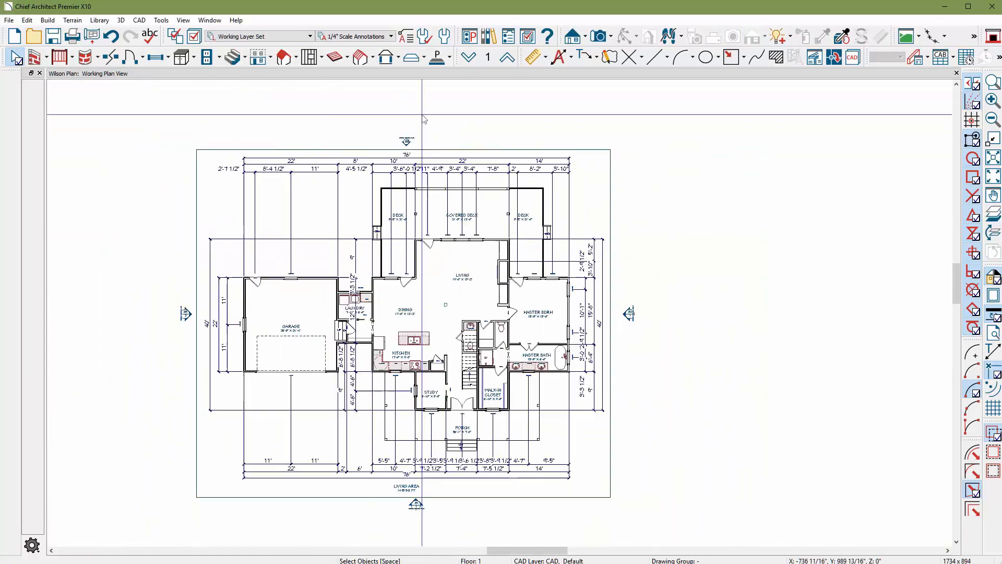
click(598, 37)
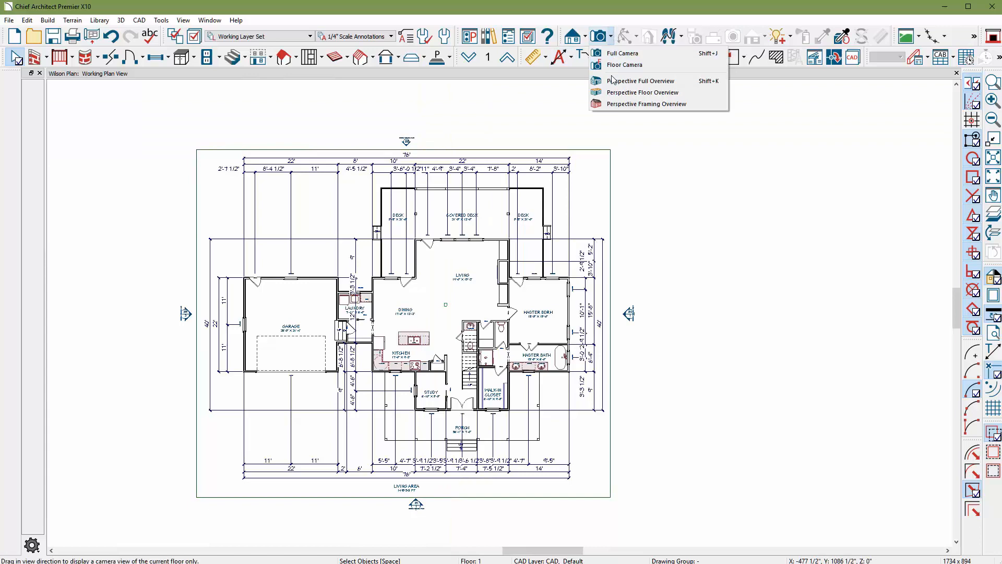
click(640, 80)
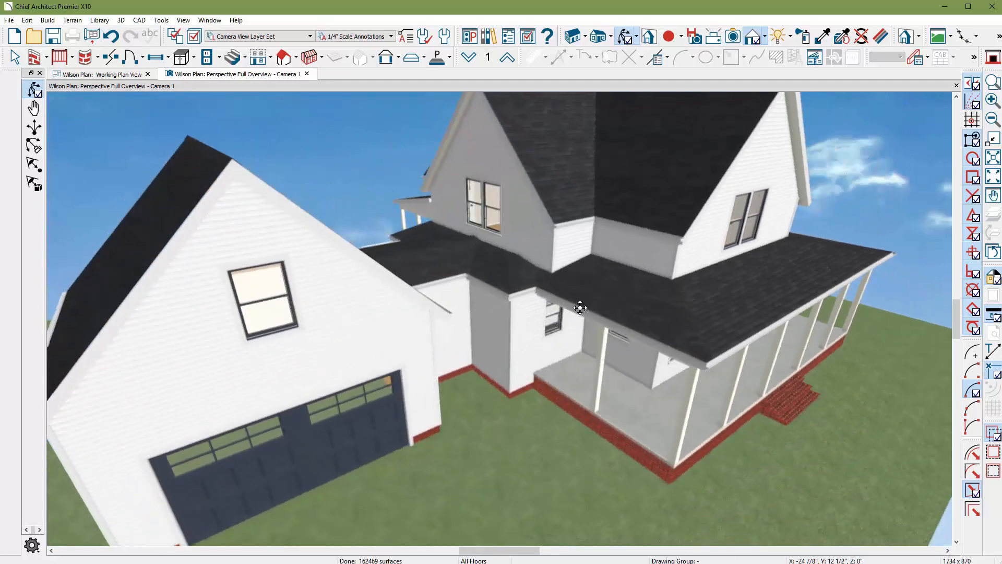
Enable Sun Follows Camera in Adjust Sunlight and orbit toward the porch roof meeting the wall
click(120, 20)
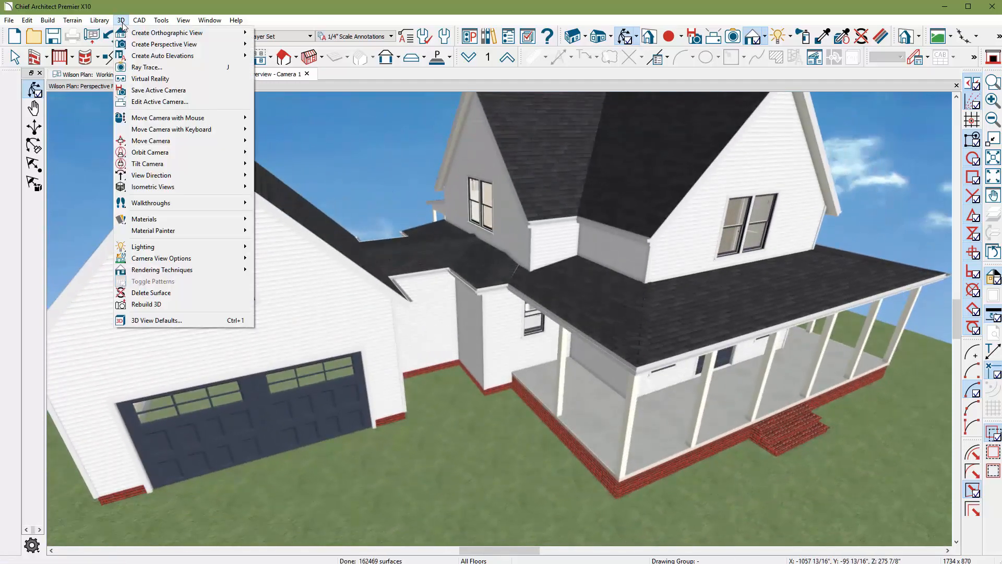
mouse_move(144, 219)
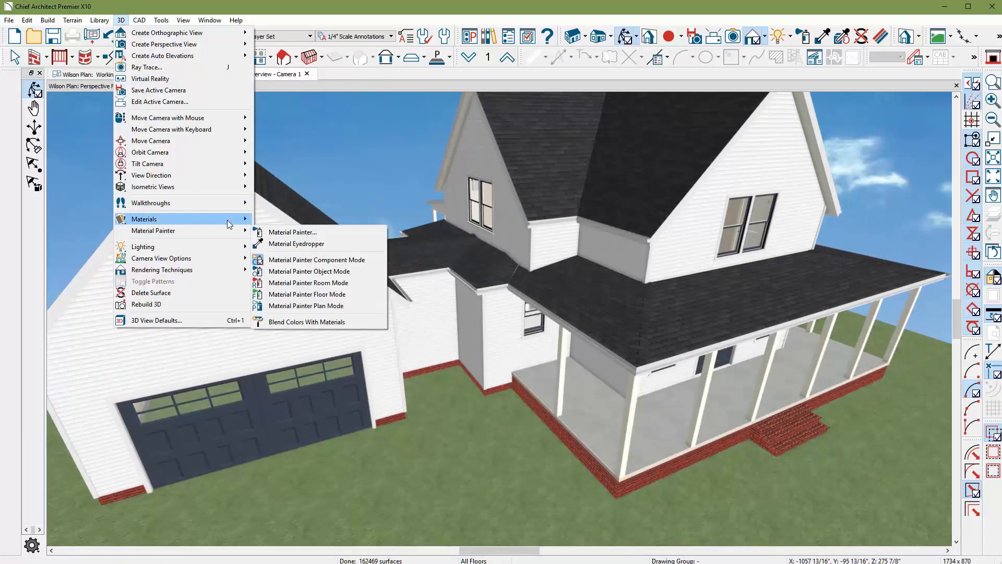
mouse_move(143, 246)
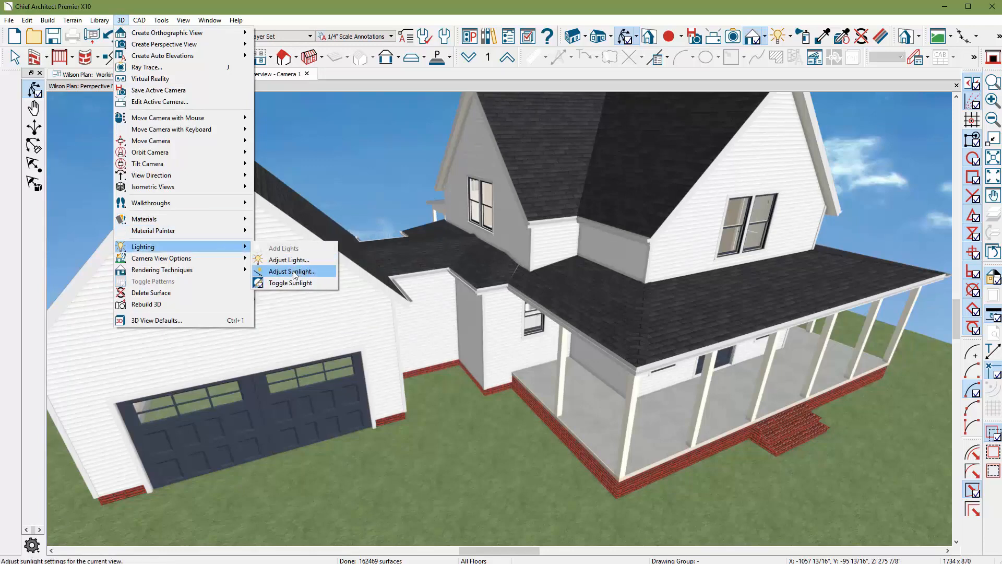
click(292, 270)
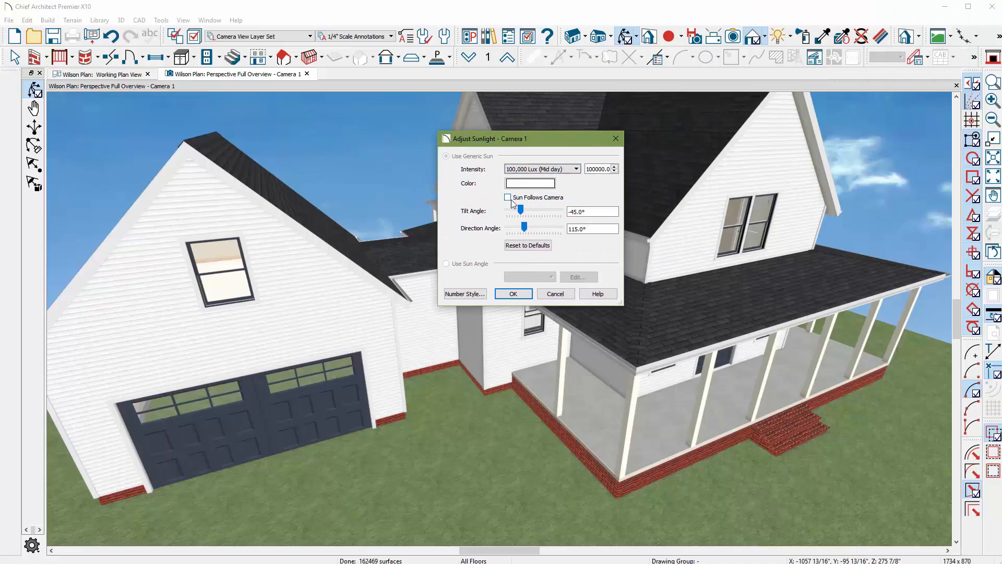
click(512, 293)
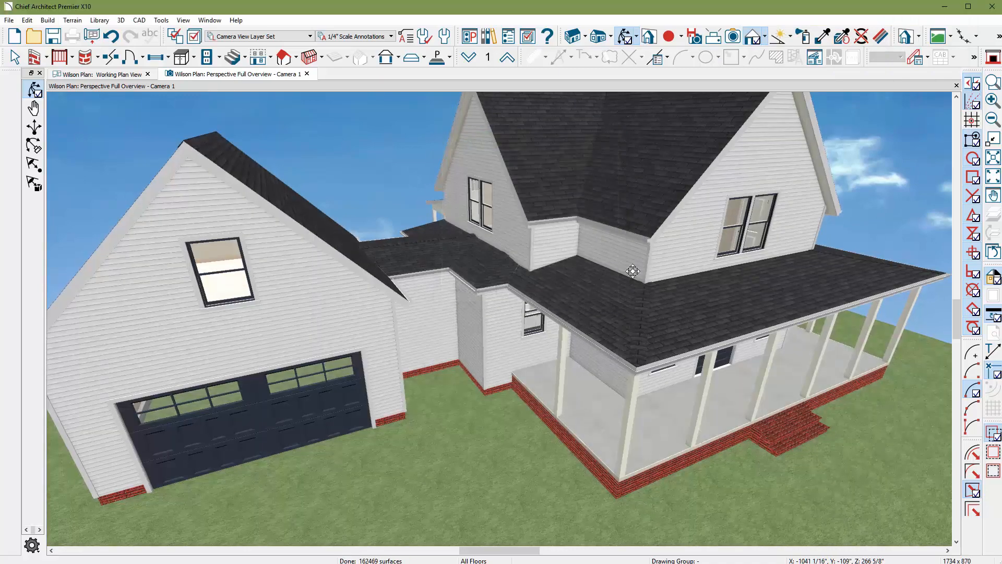
drag(633, 271, 776, 228)
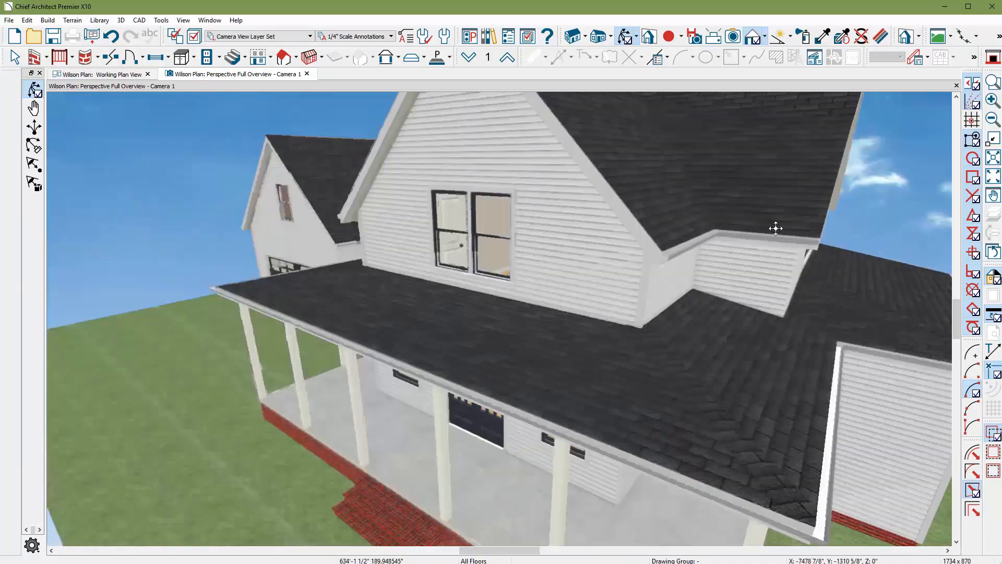
drag(775, 228, 627, 259)
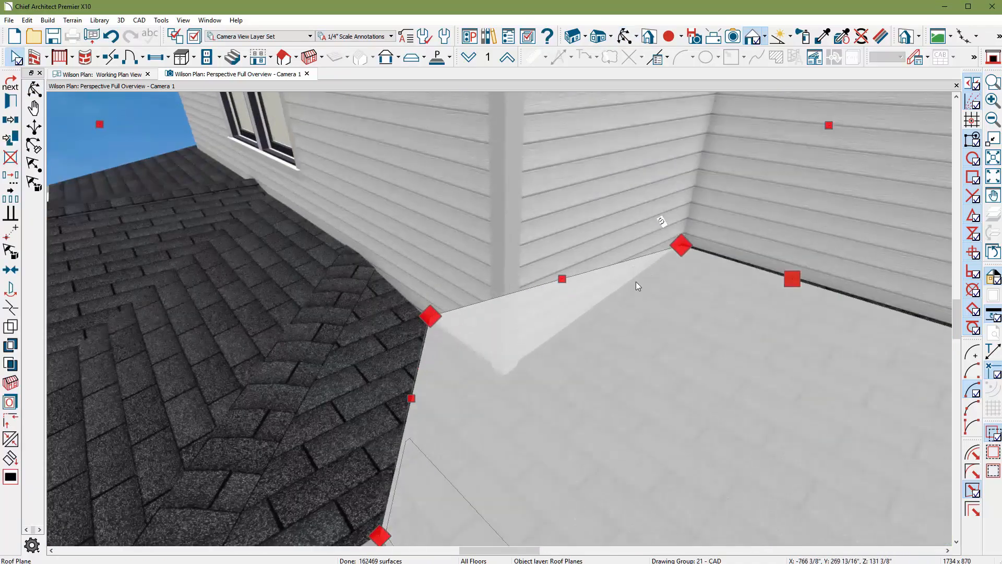
mouse_move(578, 360)
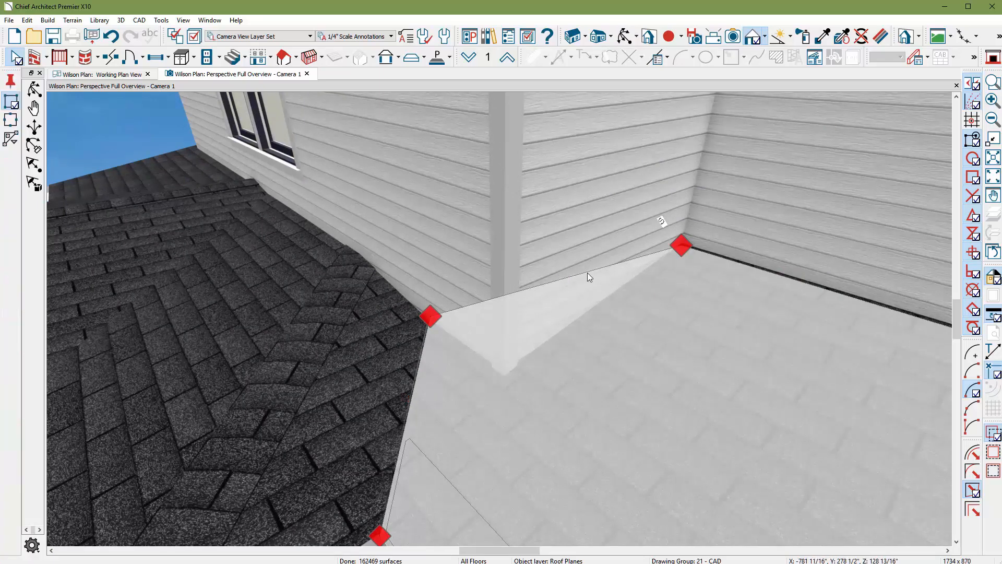
Drag the lower roof plane edge back to the wall corner, then move to the adjoining plane
click(588, 272)
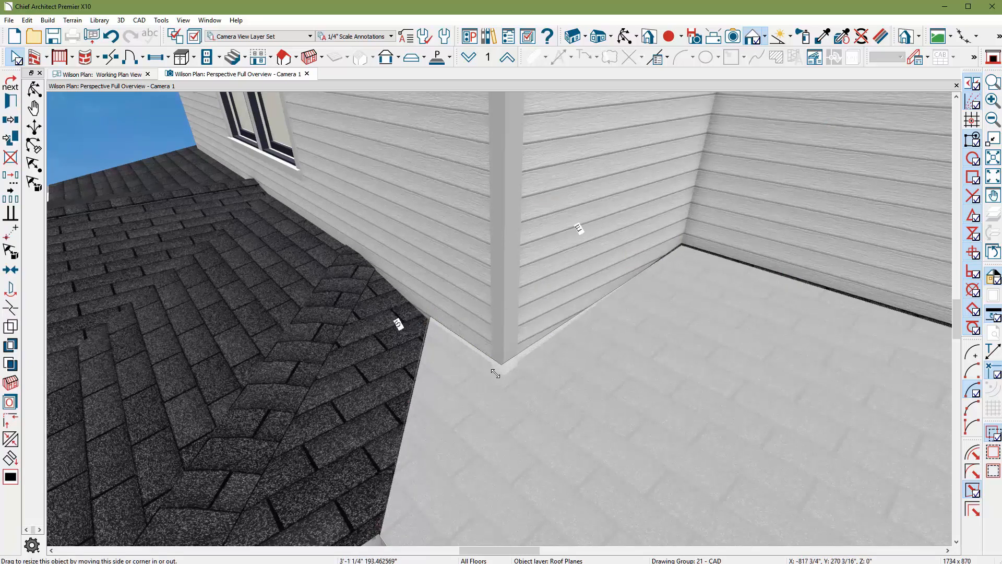
drag(495, 372, 500, 370)
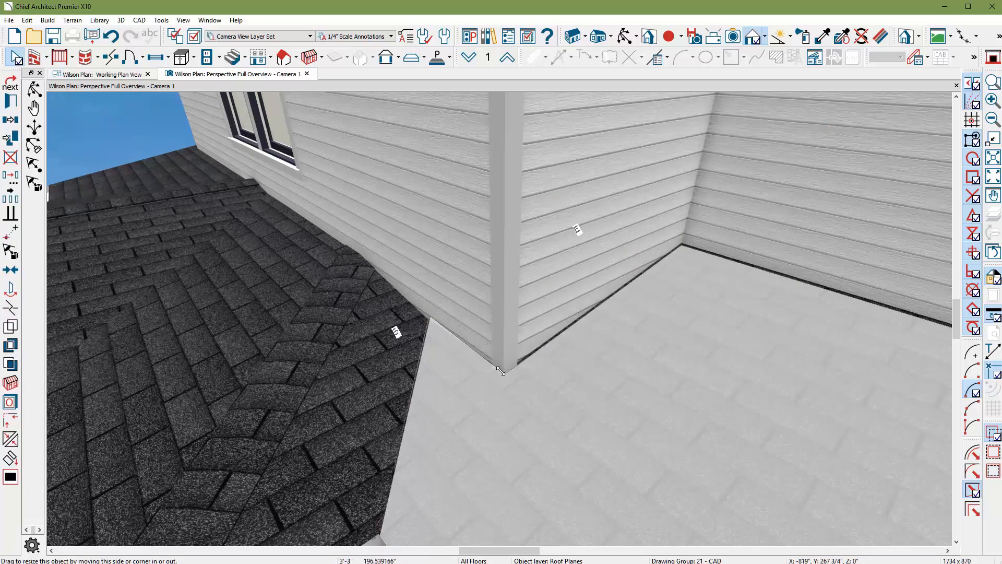
click(504, 370)
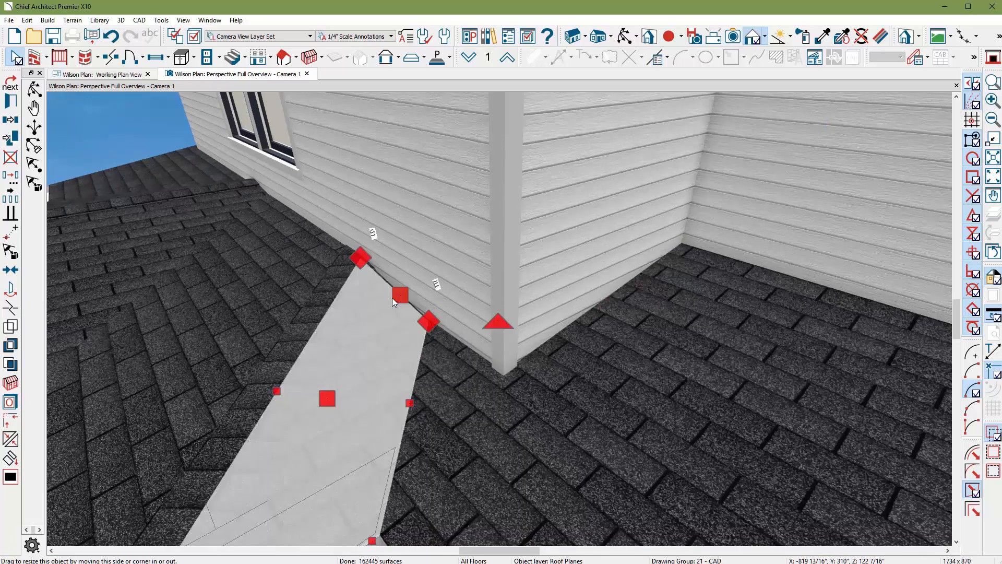
mouse_move(290, 242)
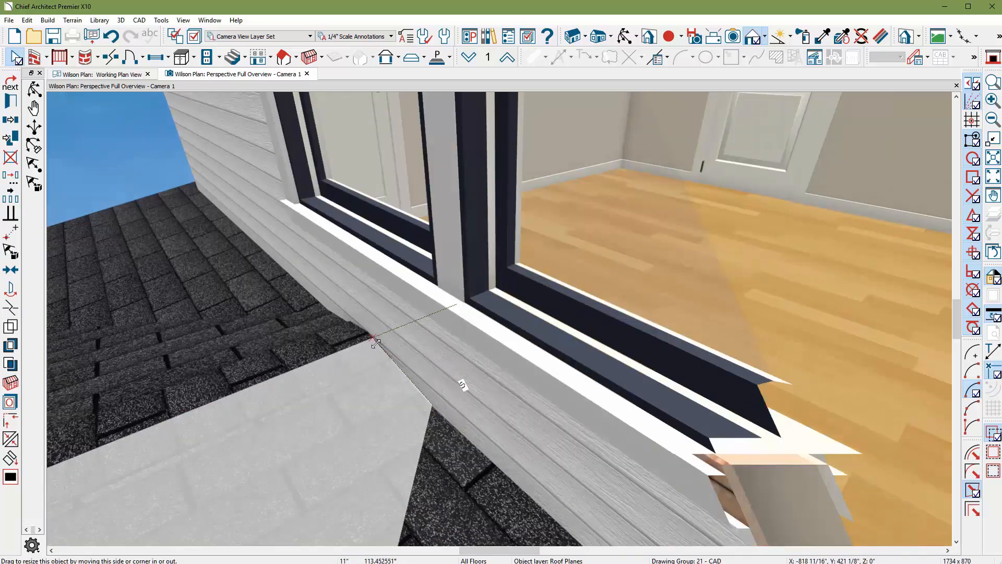
Set the roof plane edge against the wall at the inside corner
click(377, 339)
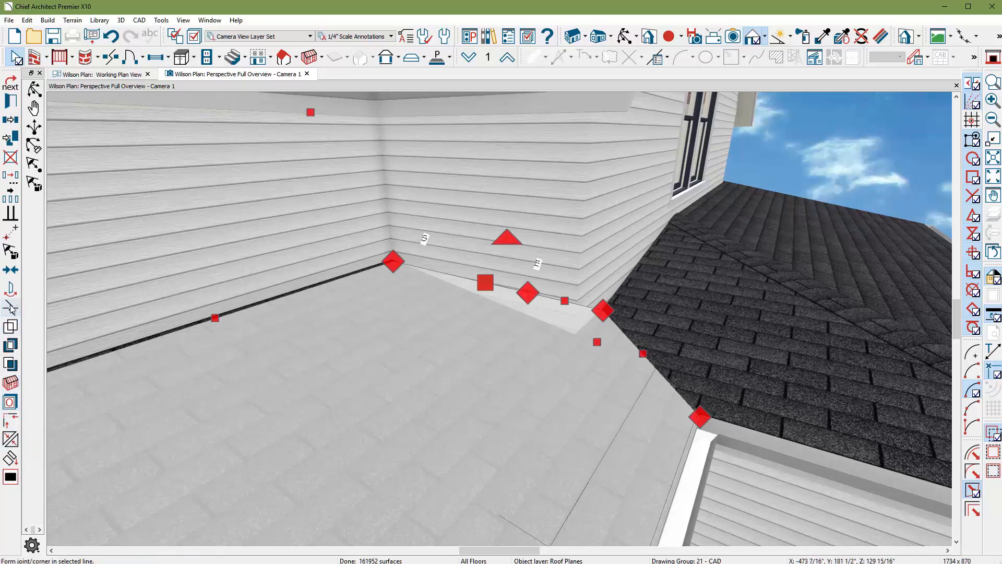
mouse_move(11, 308)
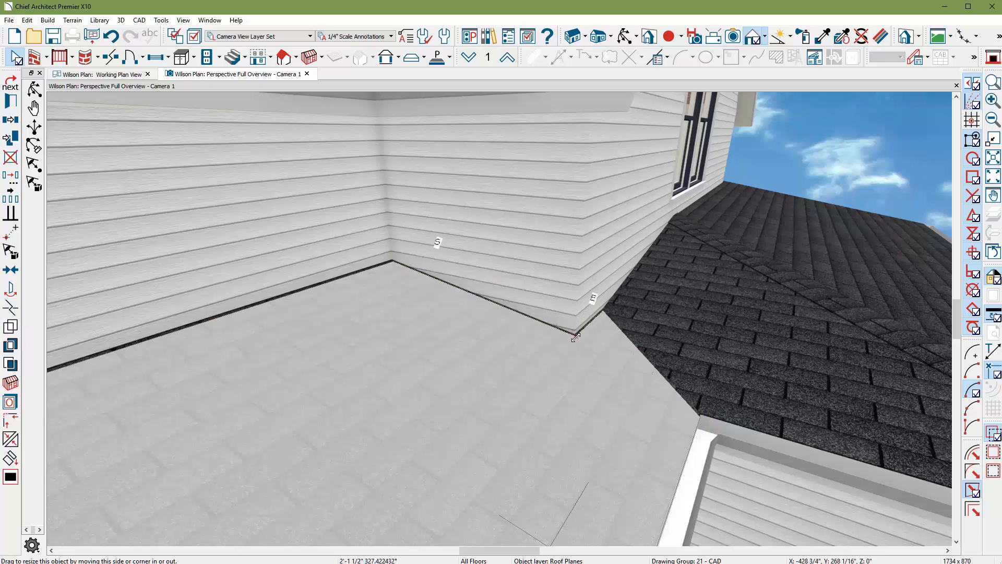
mouse_move(586, 431)
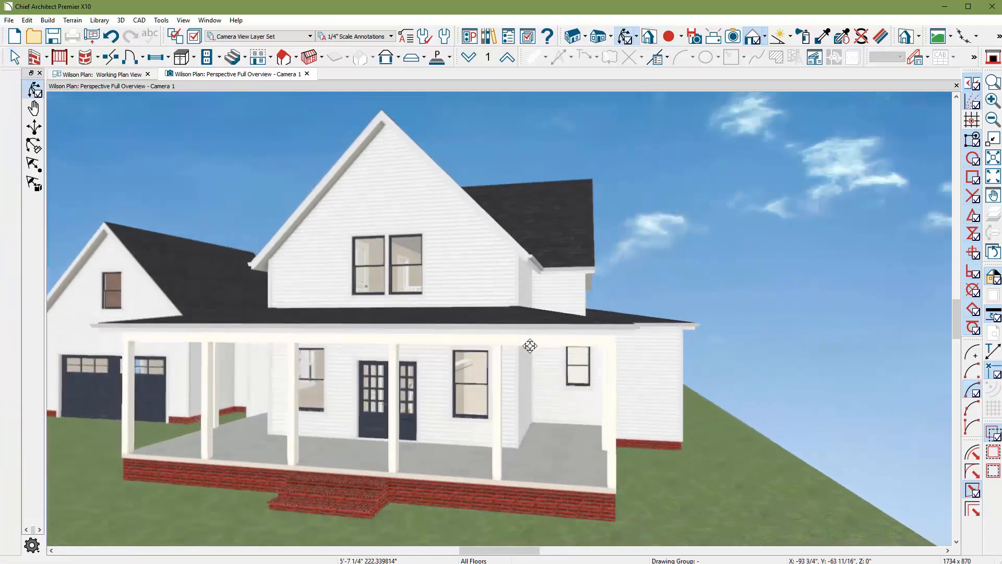
Place a corner board at the upper wall corner above the porch roof
drag(530, 345, 642, 350)
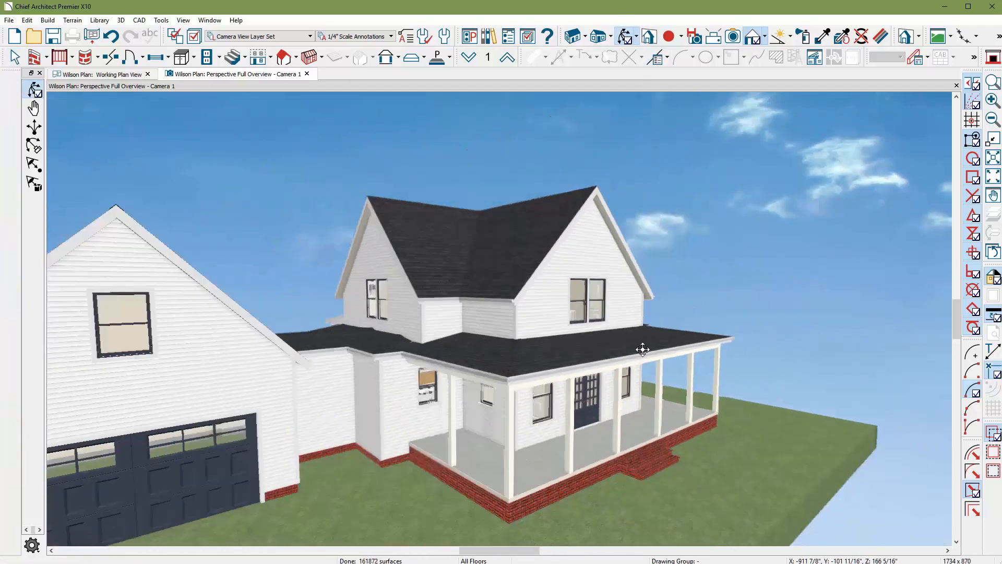
drag(642, 349, 486, 304)
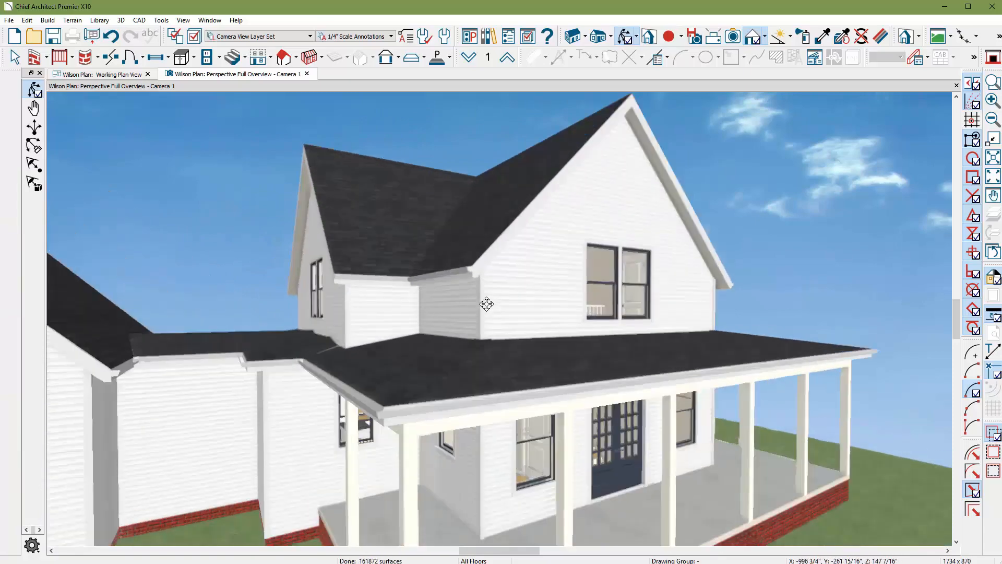
drag(486, 304, 479, 350)
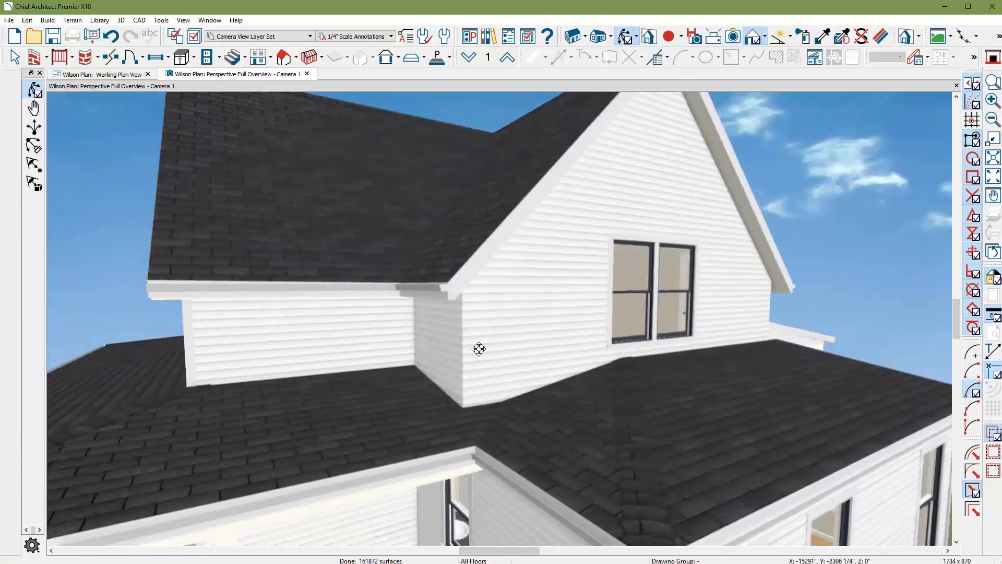
drag(479, 349, 276, 104)
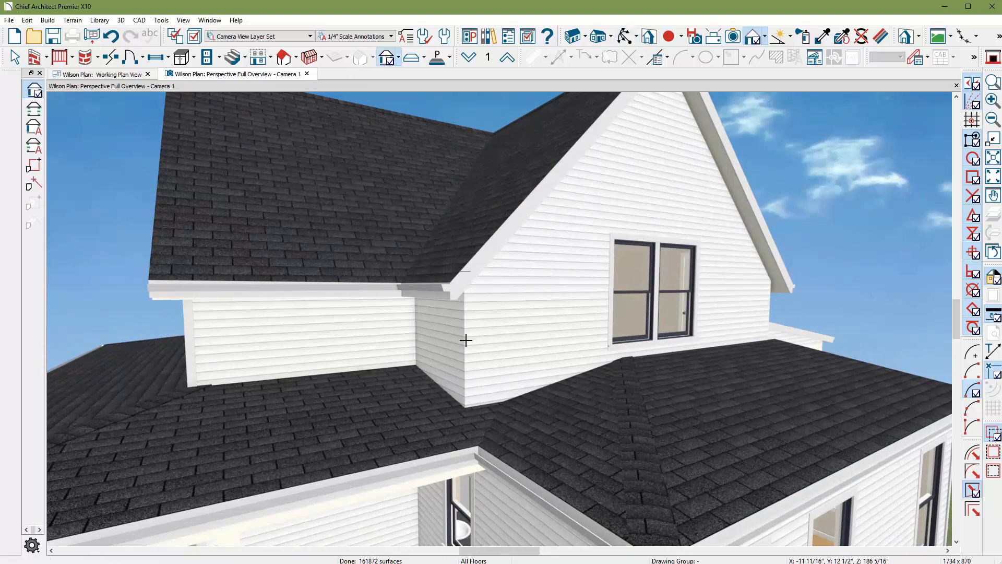
click(467, 355)
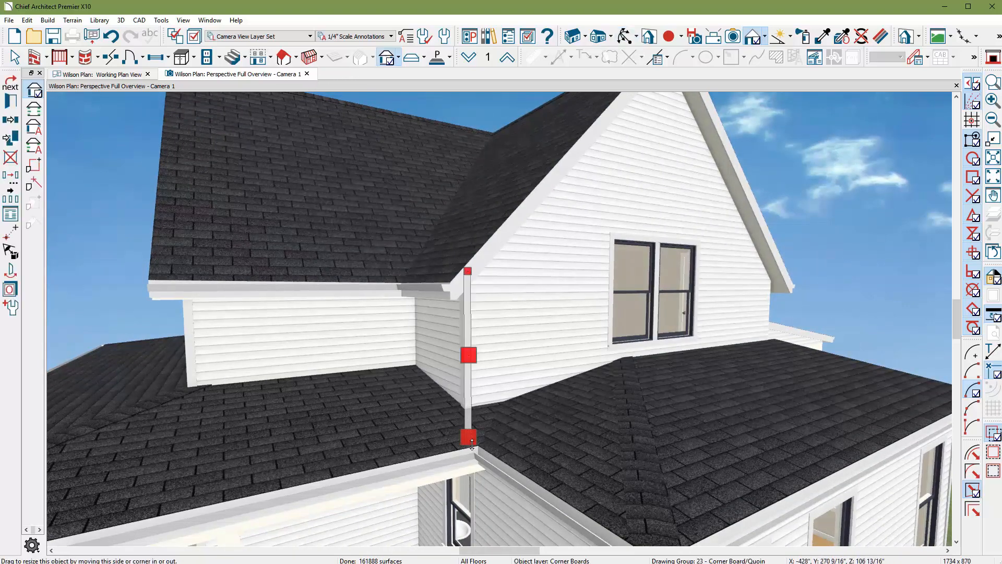